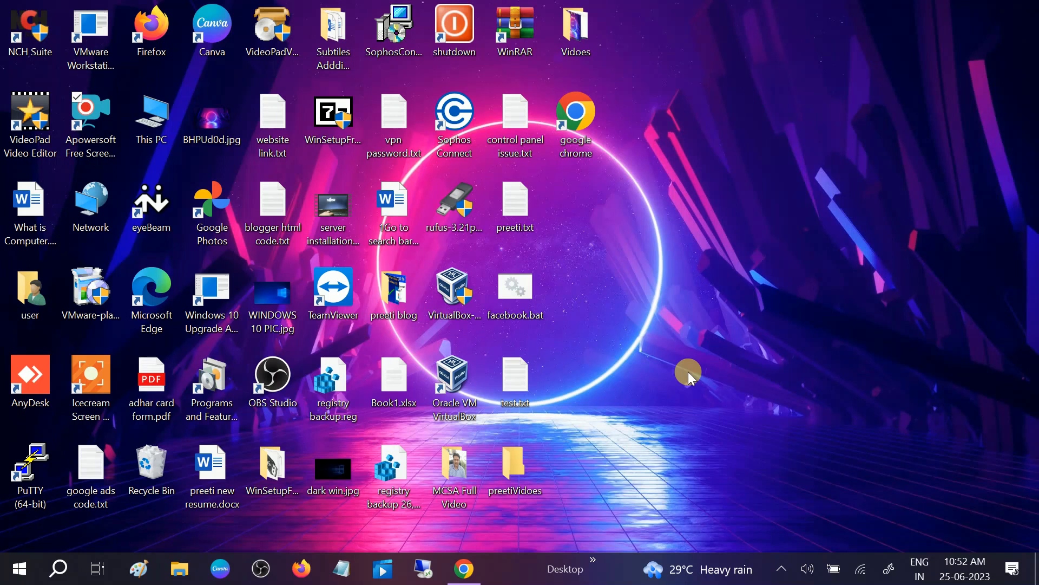
mouse_move(670, 366)
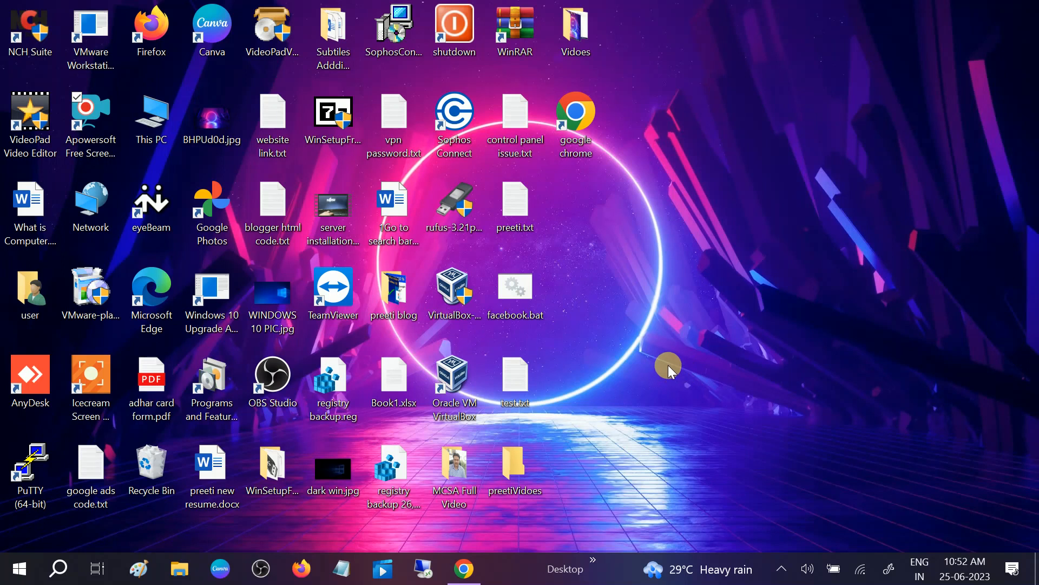
mouse_move(647, 341)
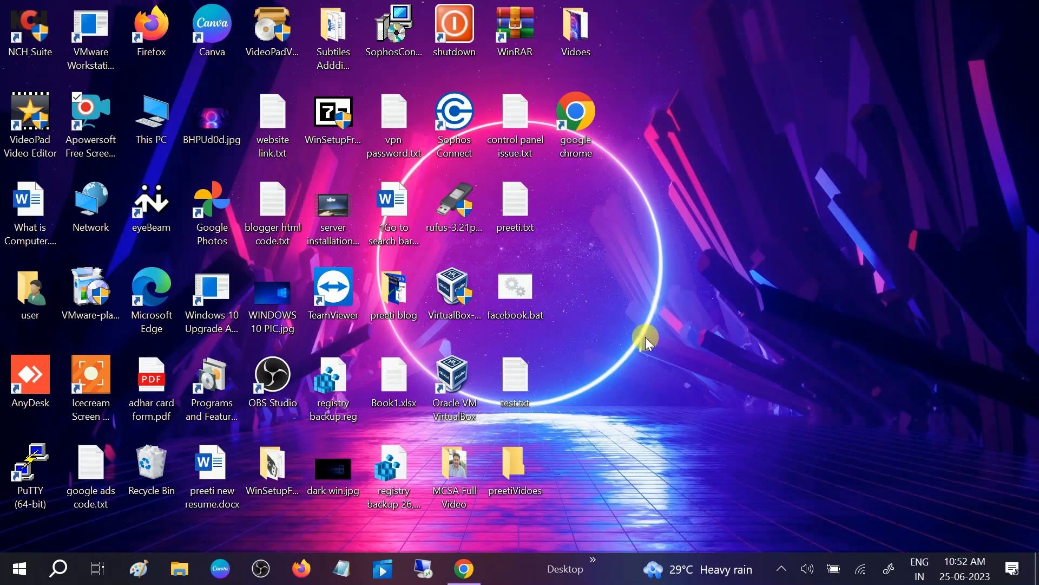
mouse_move(630, 331)
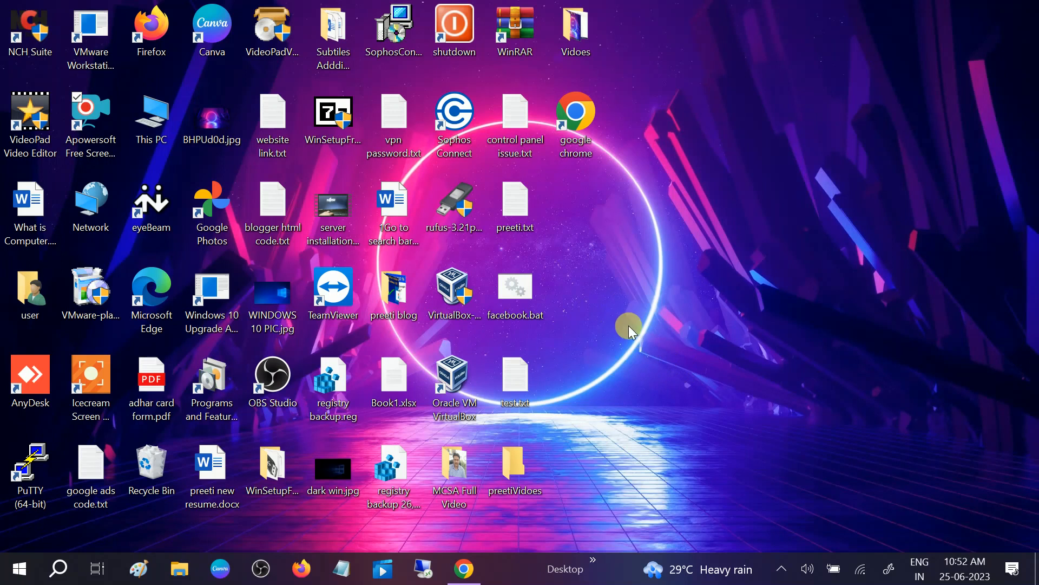
mouse_move(635, 329)
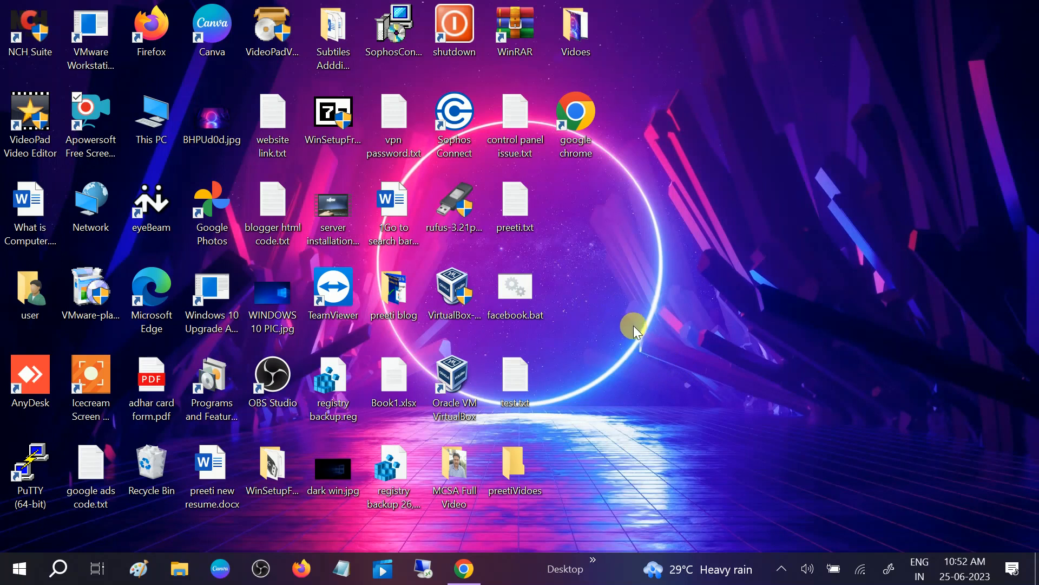
mouse_move(602, 312)
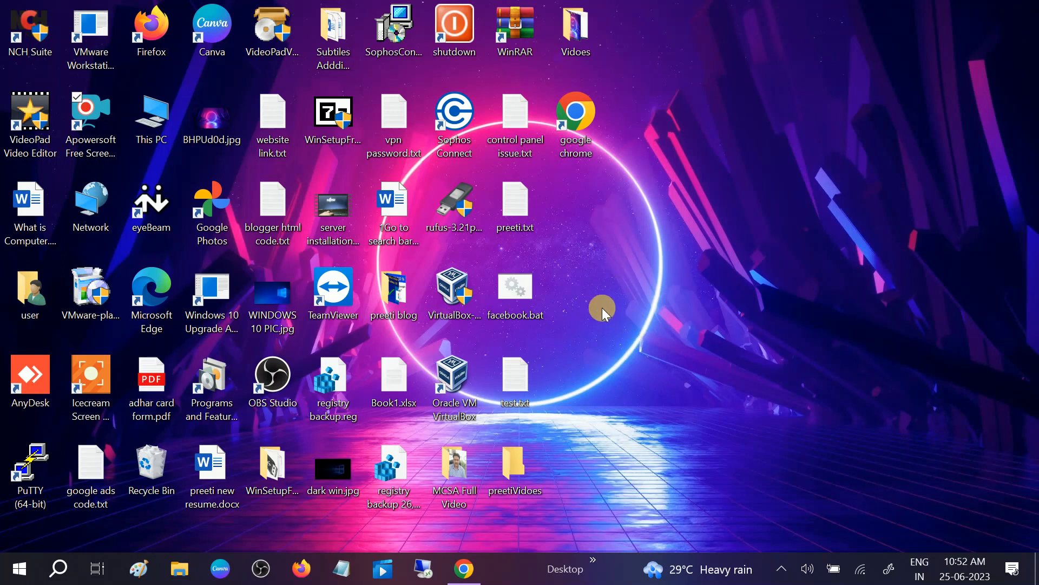
mouse_move(597, 272)
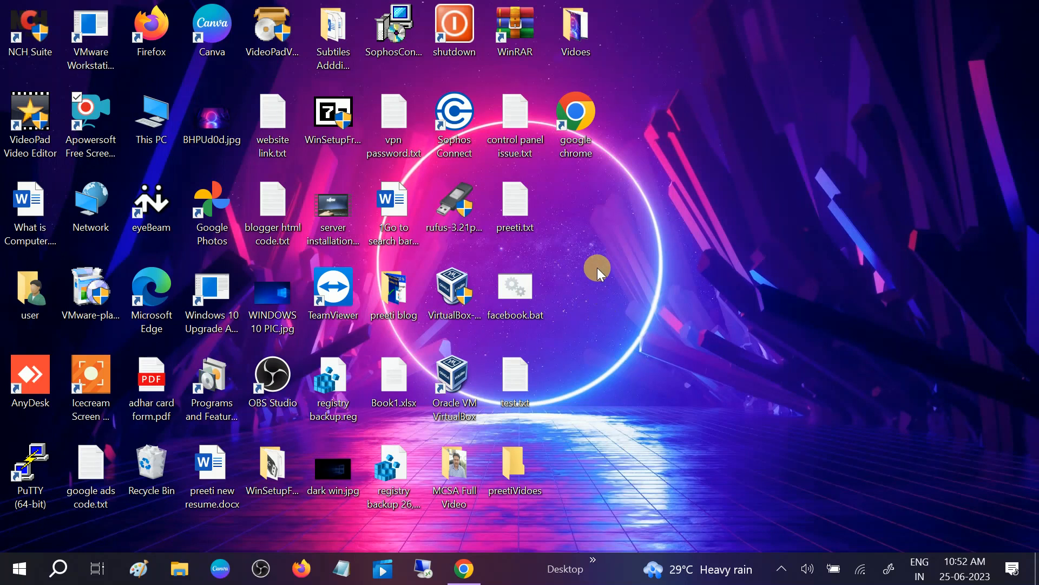
mouse_move(643, 271)
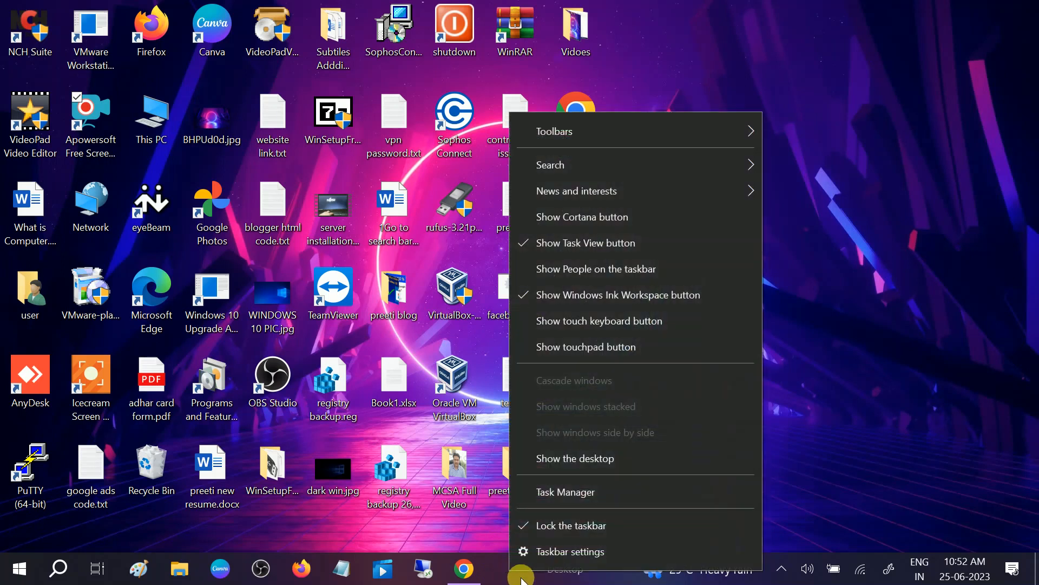
mouse_move(565, 491)
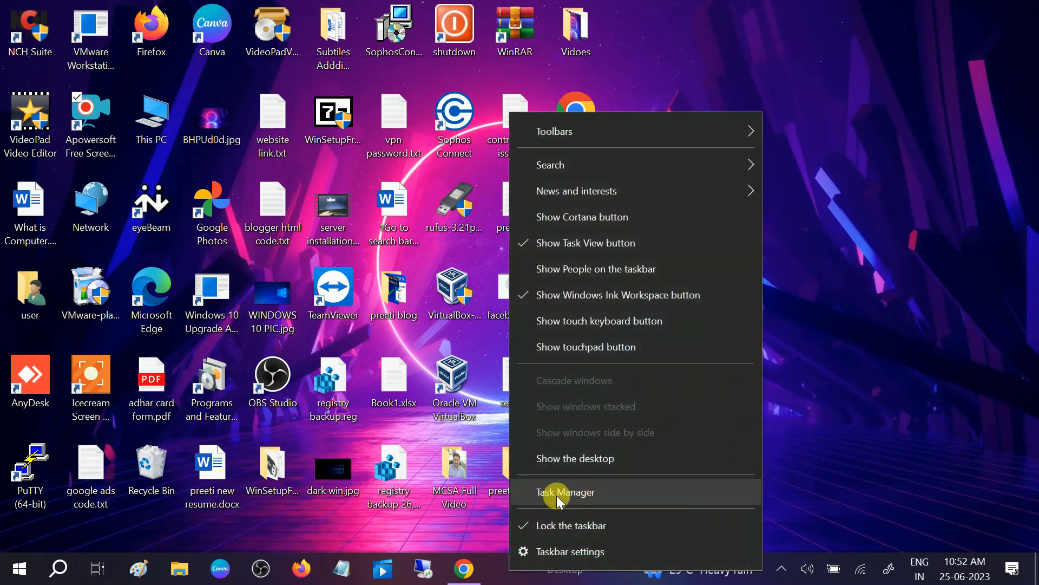
- Launch Task Manager from the taskbar and show its Startup apps list
click(565, 492)
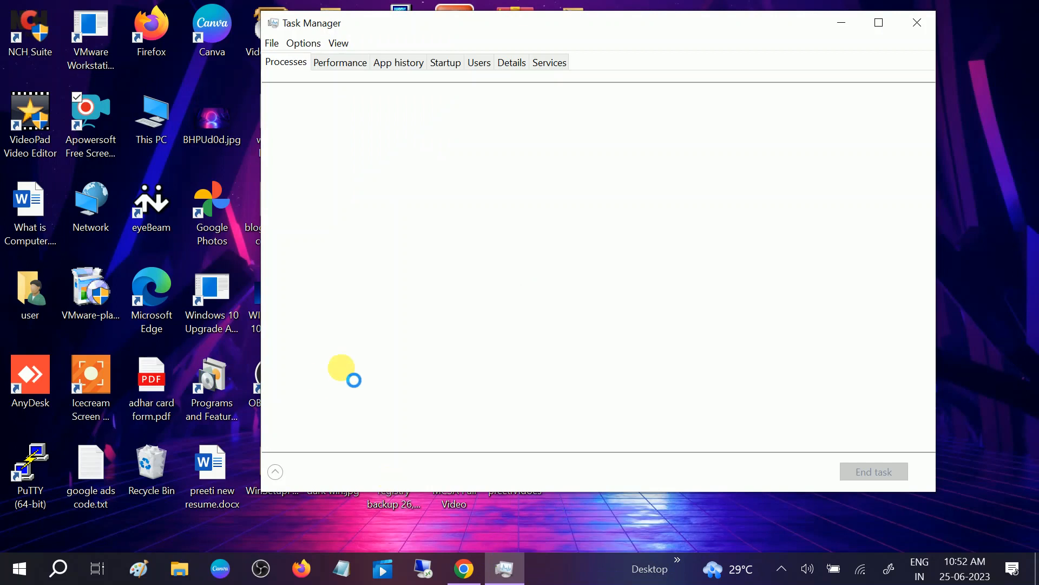
click(274, 471)
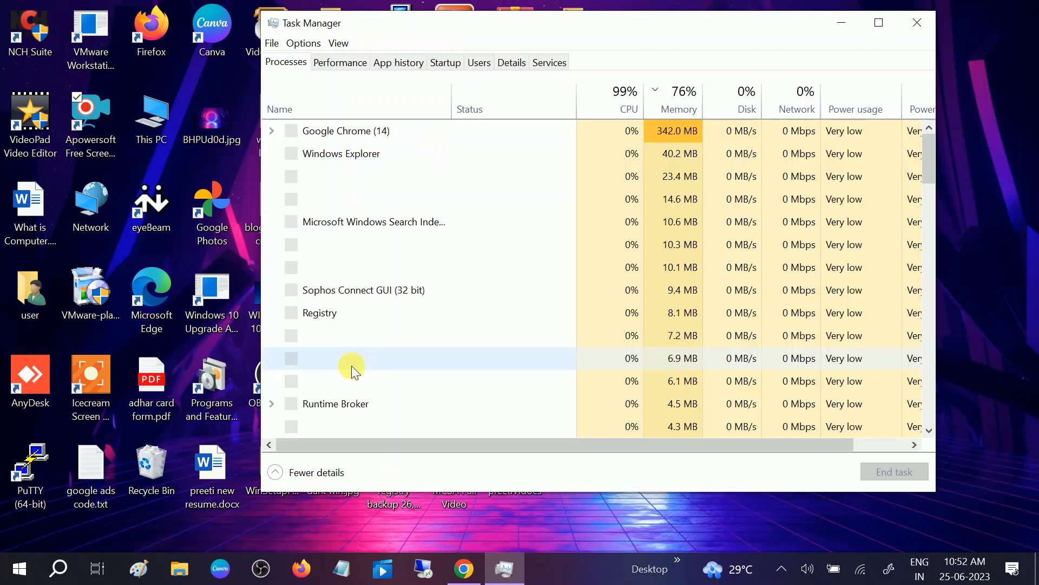
click(445, 63)
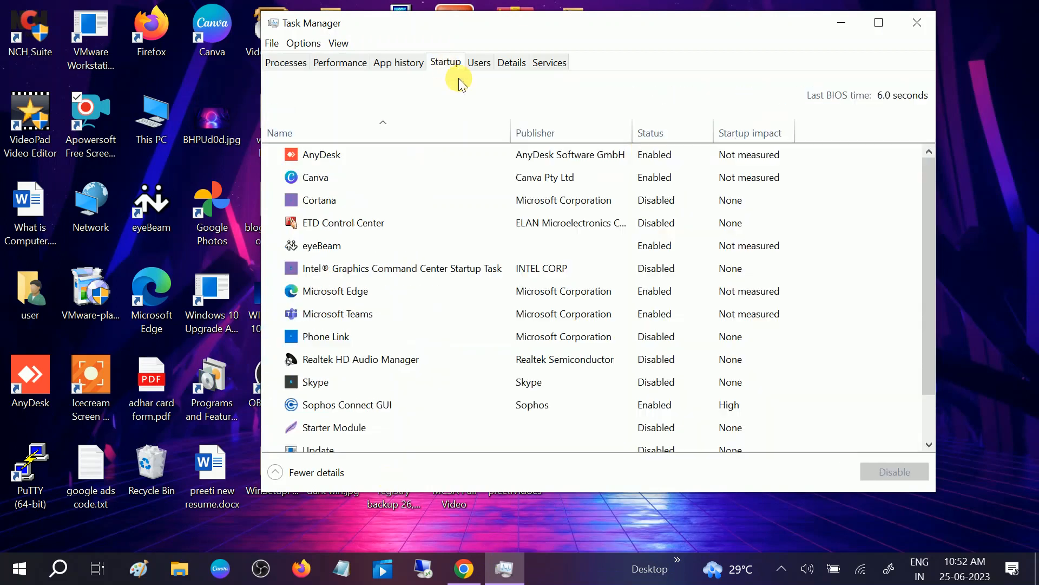
- Maximize Task Manager and disable AnyDesk and Canva from launching at startup
click(879, 21)
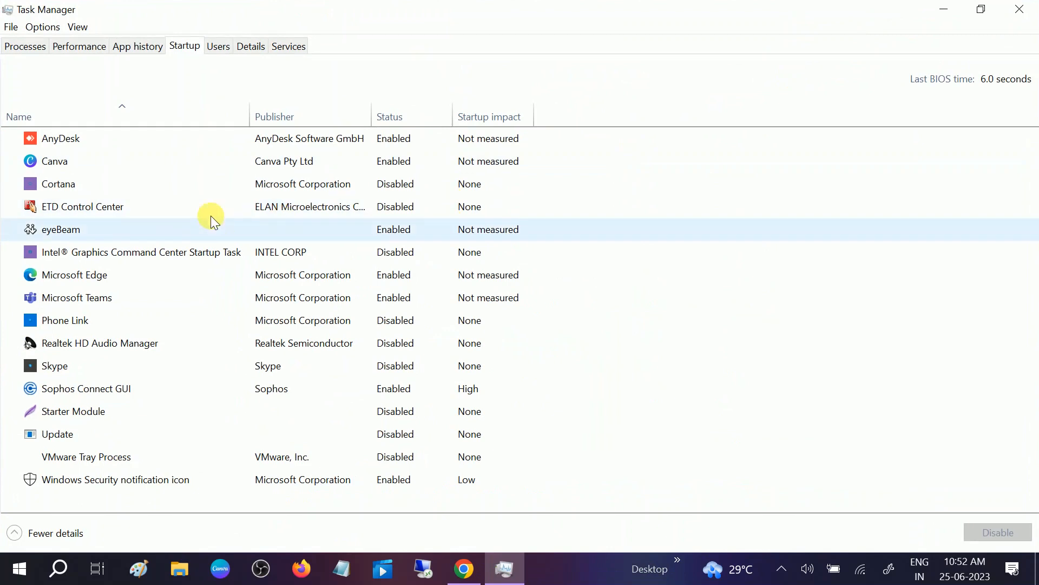
mouse_move(447, 112)
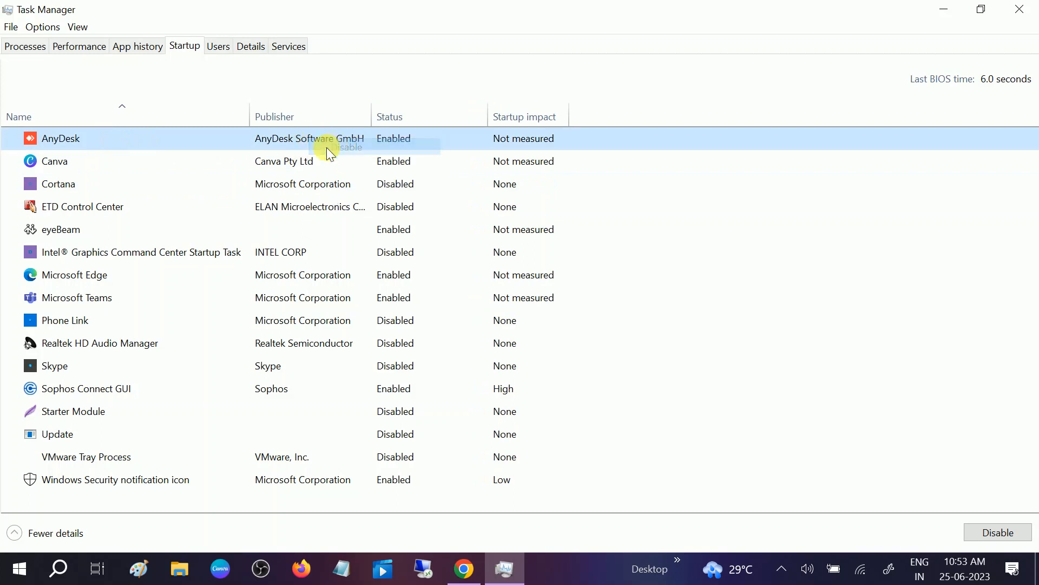
click(329, 137)
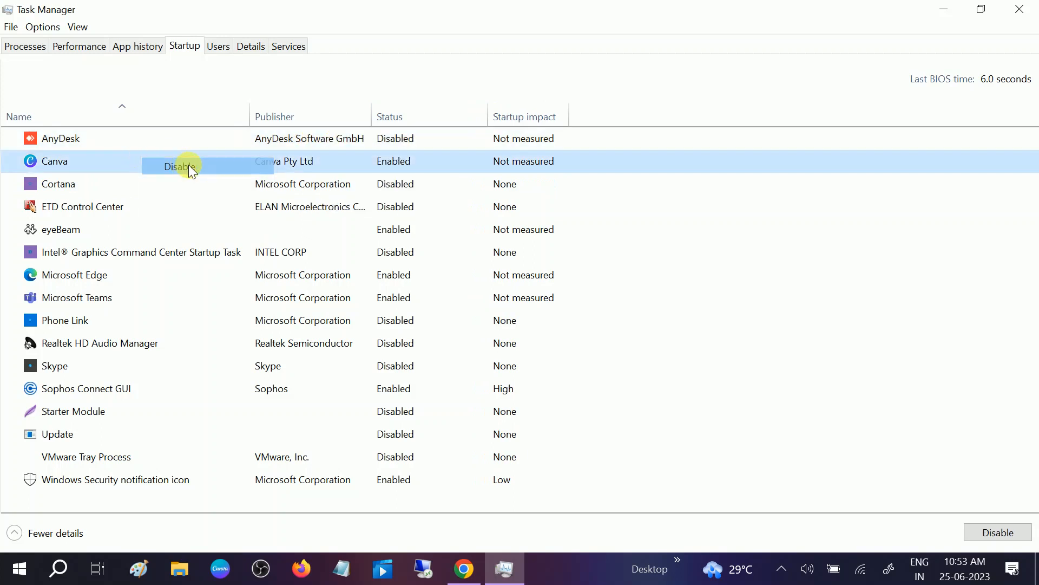
click(178, 166)
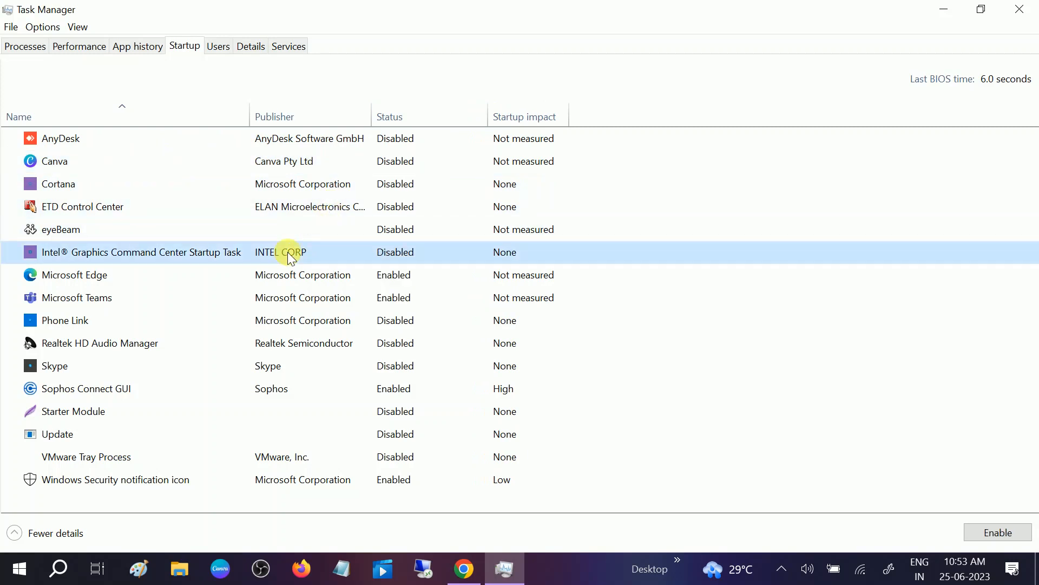
- Disable Microsoft Edge and Microsoft Teams from launching at startup
right_click(74, 274)
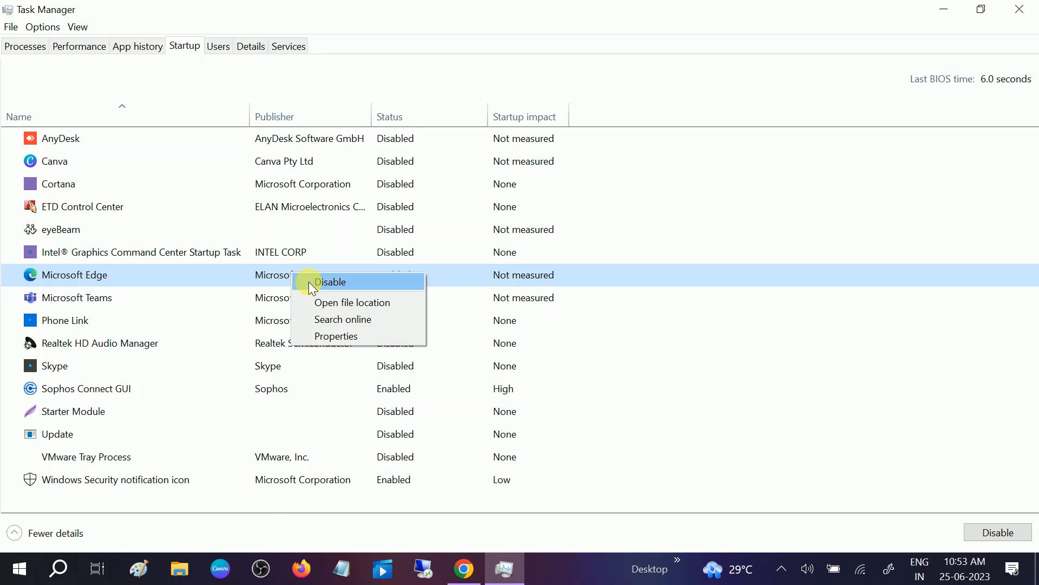
click(332, 282)
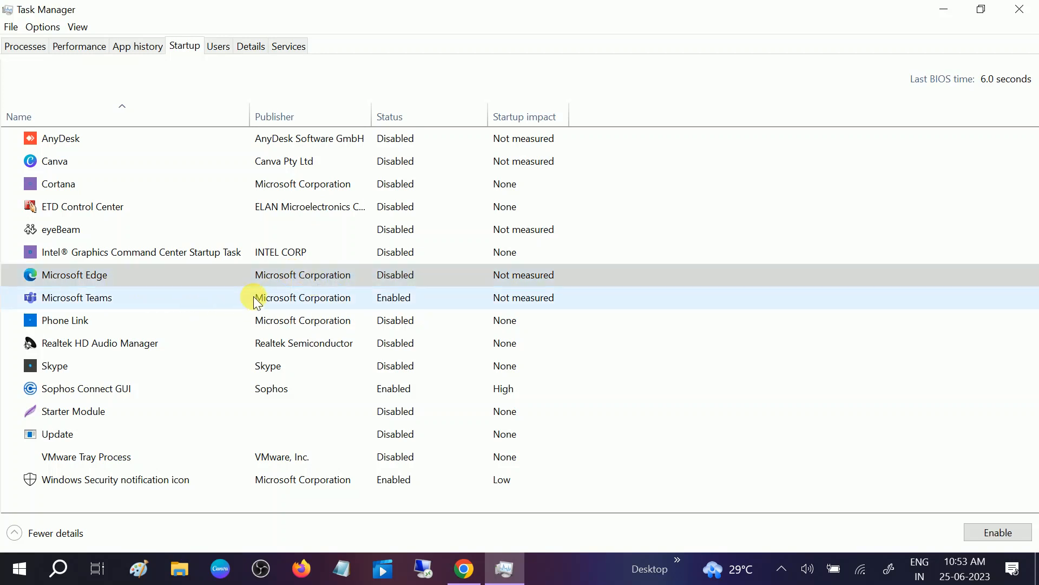
click(76, 297)
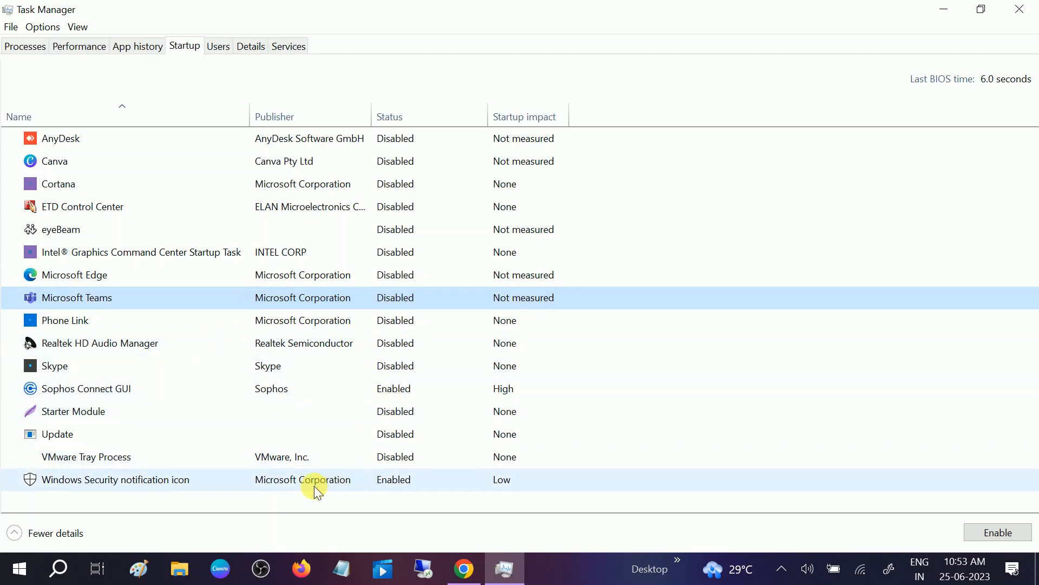
mouse_move(190, 489)
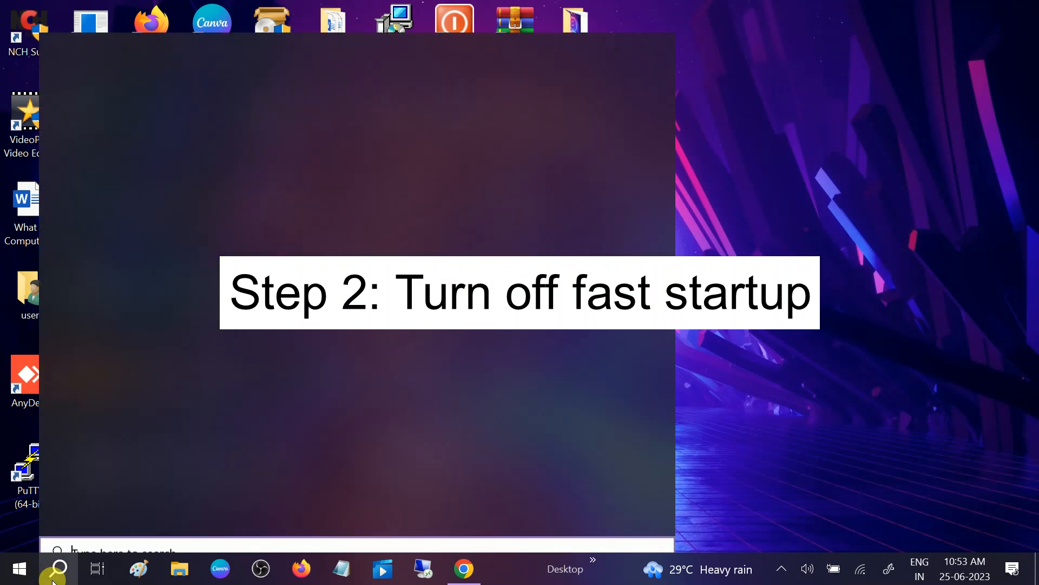
- Search for Control Panel, view its items by Category, then switch back to Large icons
text(cont)
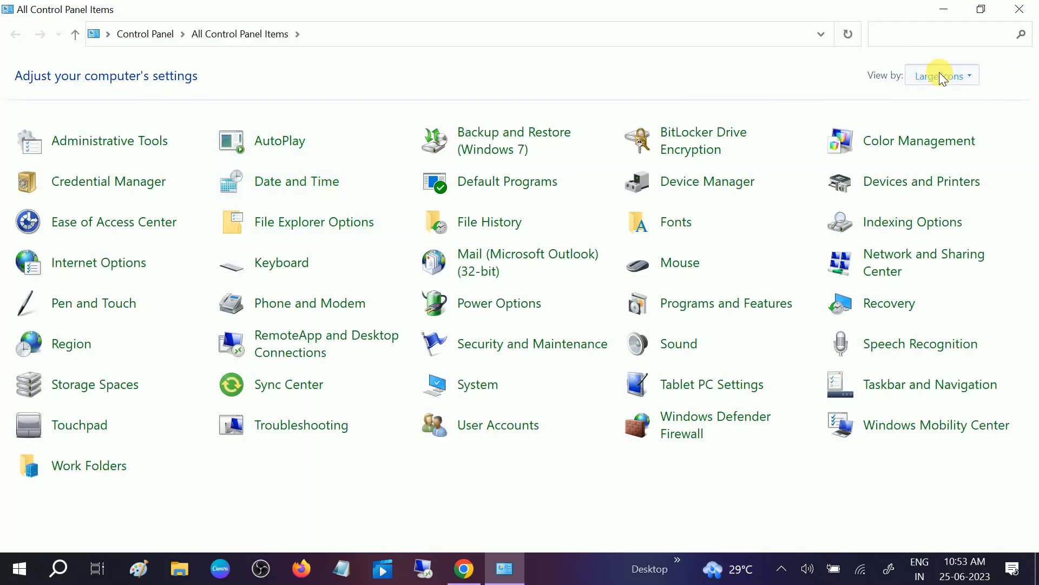
click(936, 75)
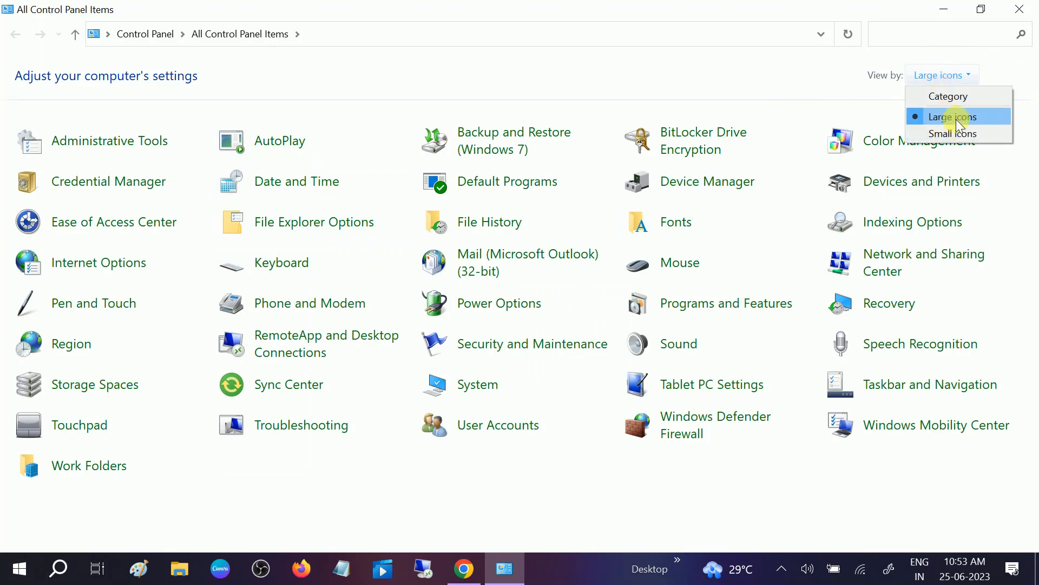
mouse_move(948, 96)
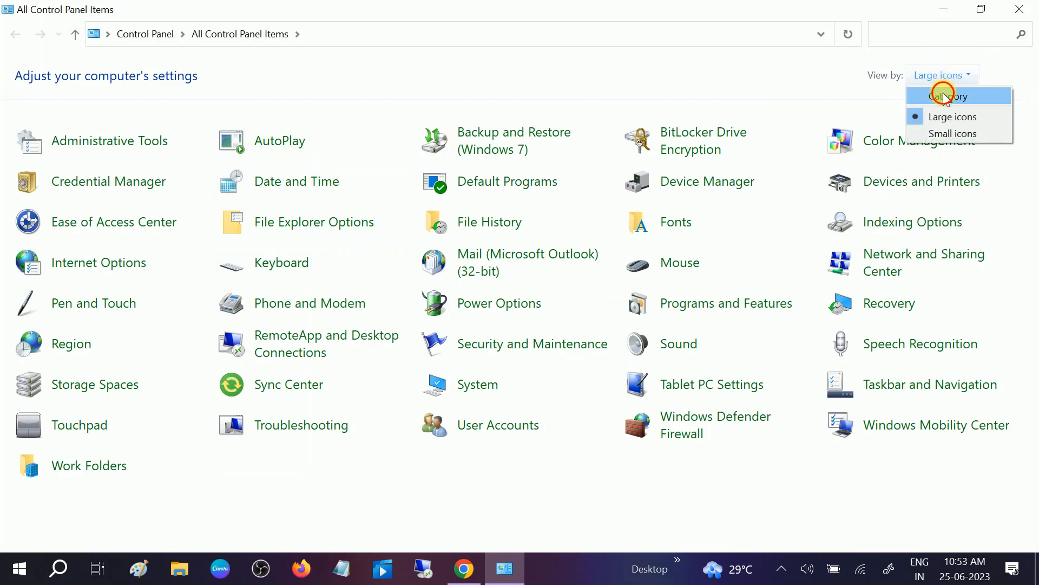
click(949, 95)
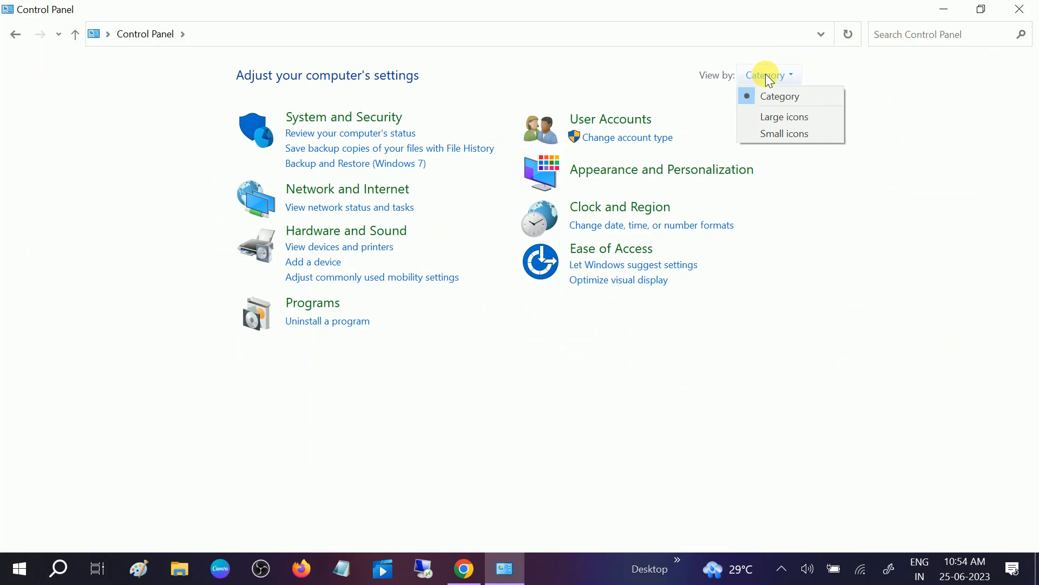
click(784, 117)
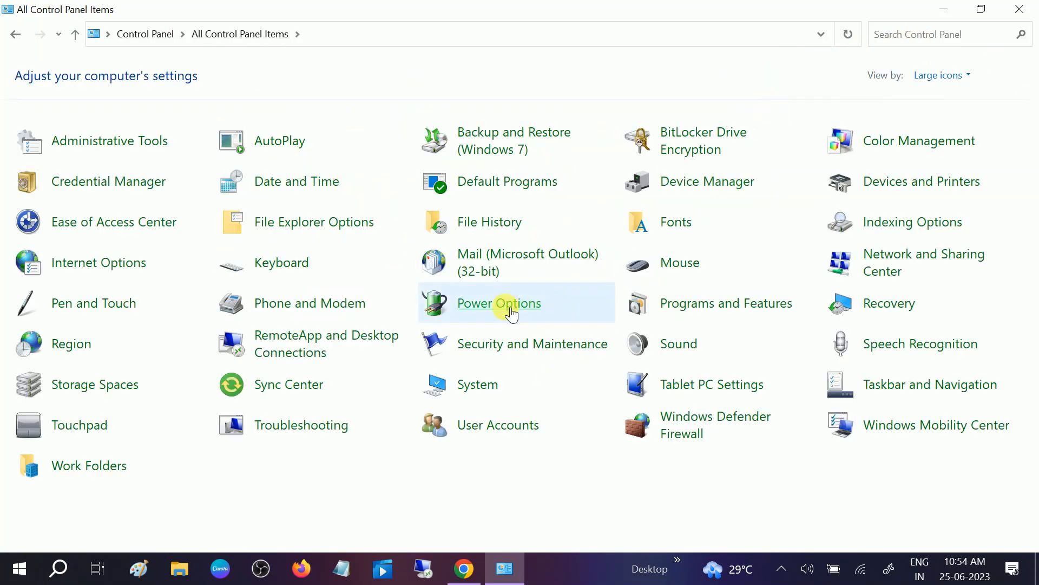
- Enter Power Options and go to the 'Choose what the power button does' page
click(498, 303)
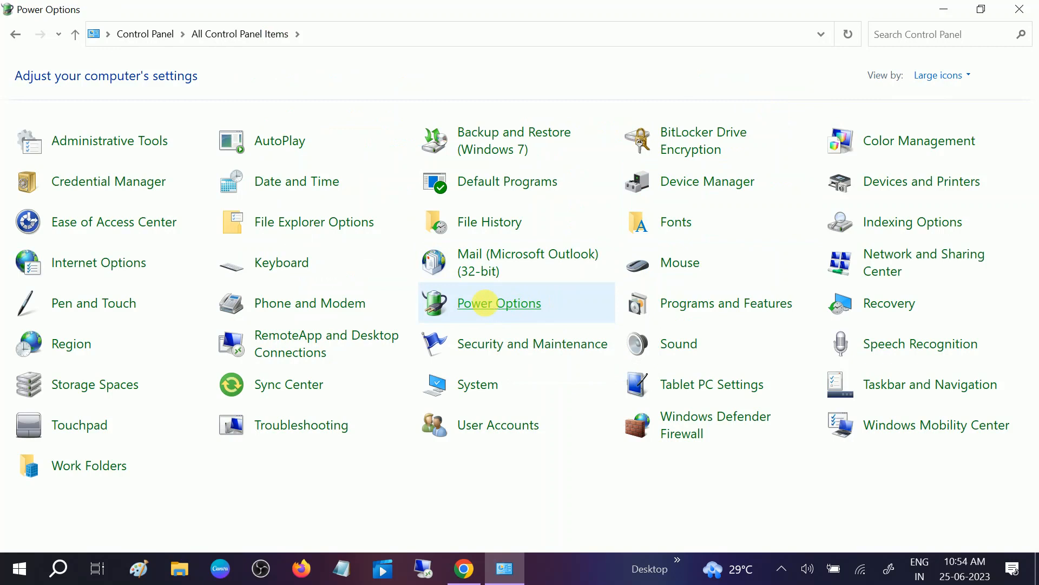
click(499, 303)
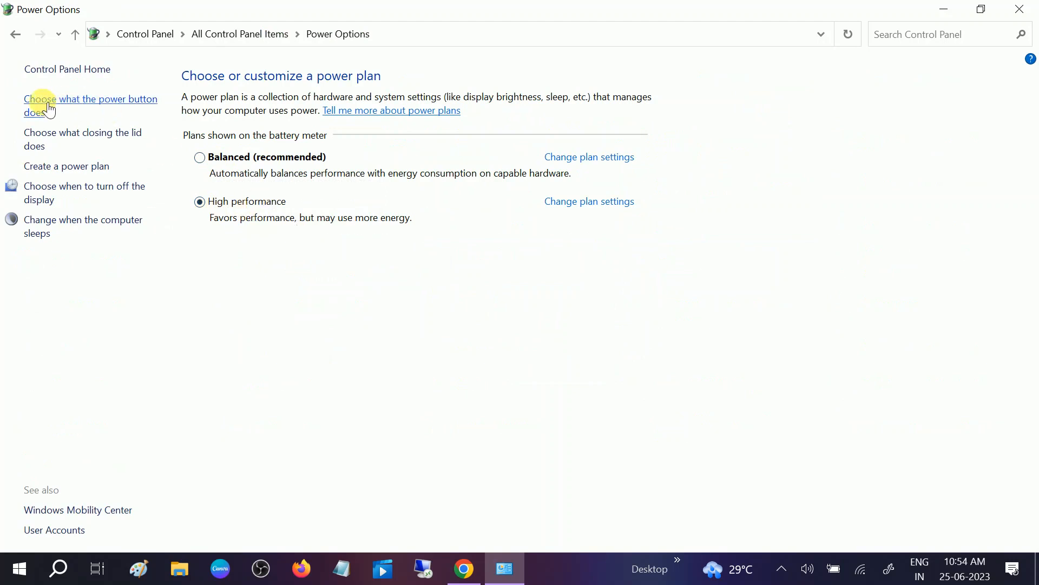
mouse_move(98, 108)
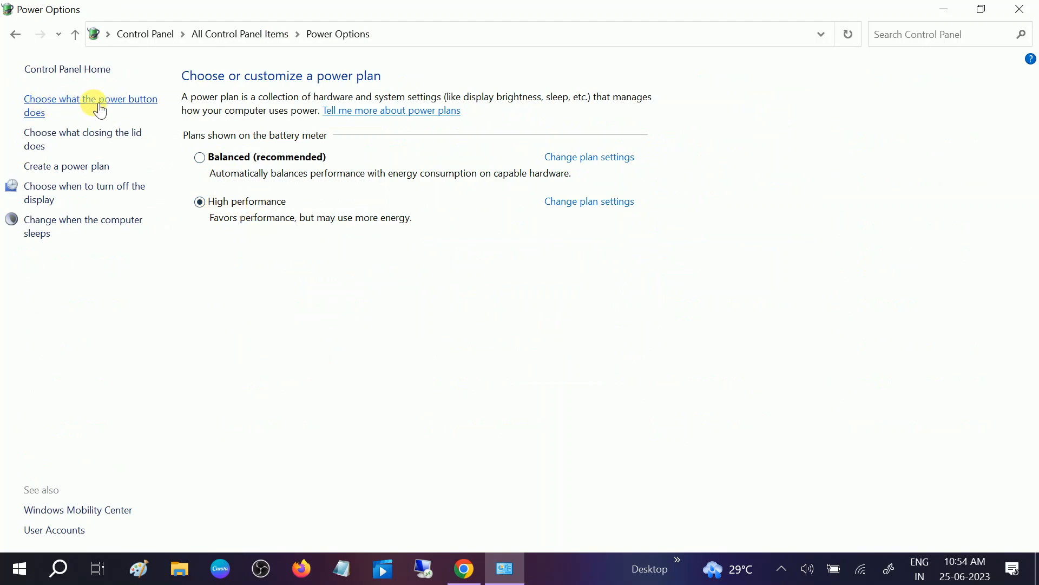
click(91, 105)
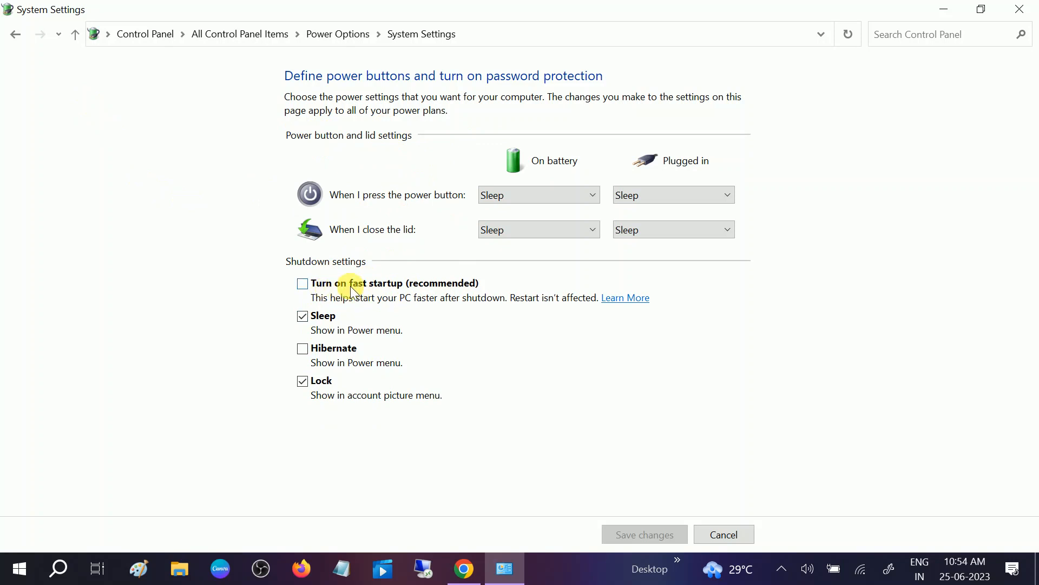
- Toggle fast startup on and back off, then save the shutdown settings
click(302, 282)
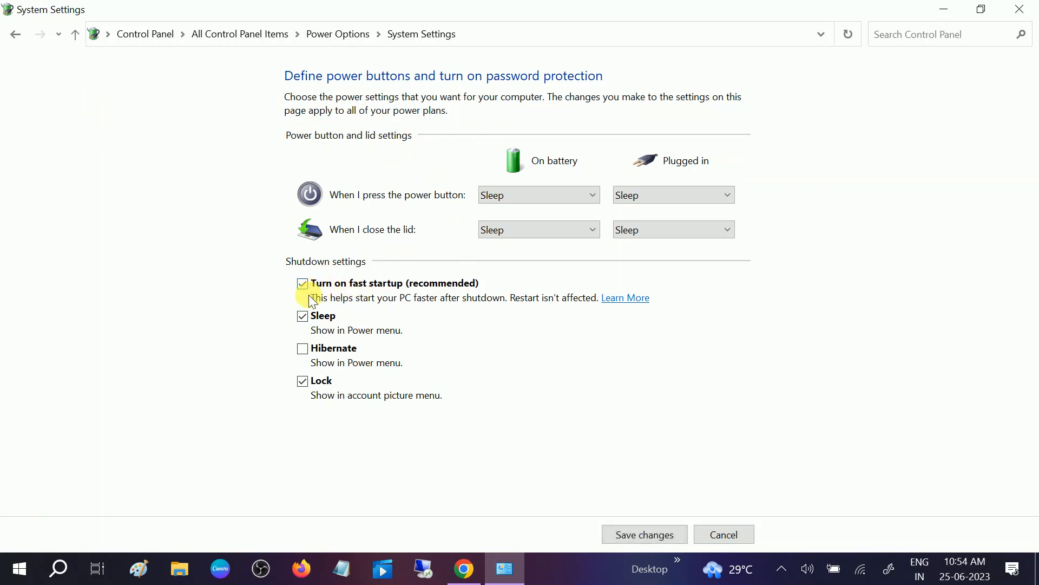
click(302, 282)
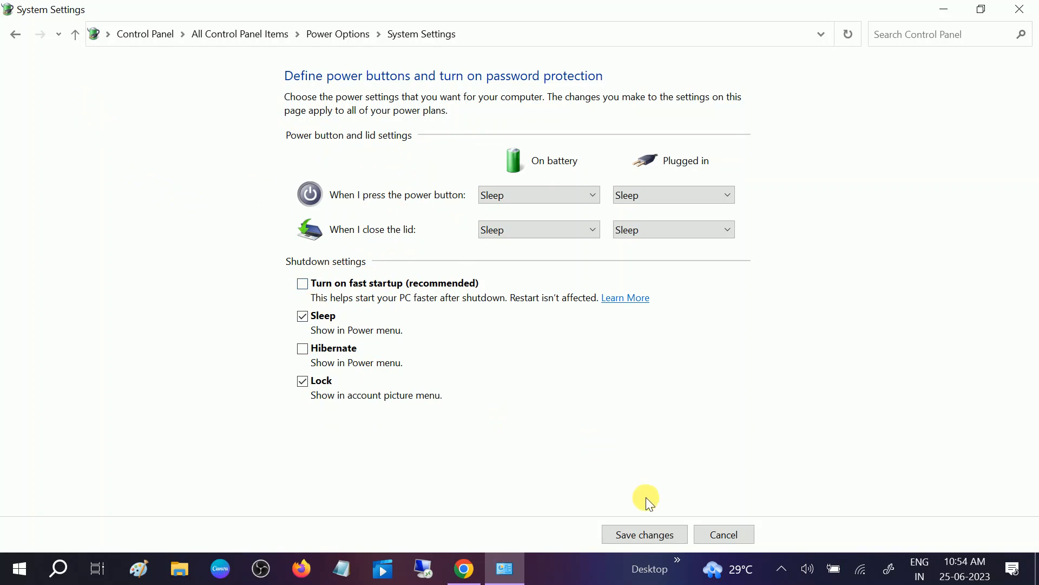
click(643, 533)
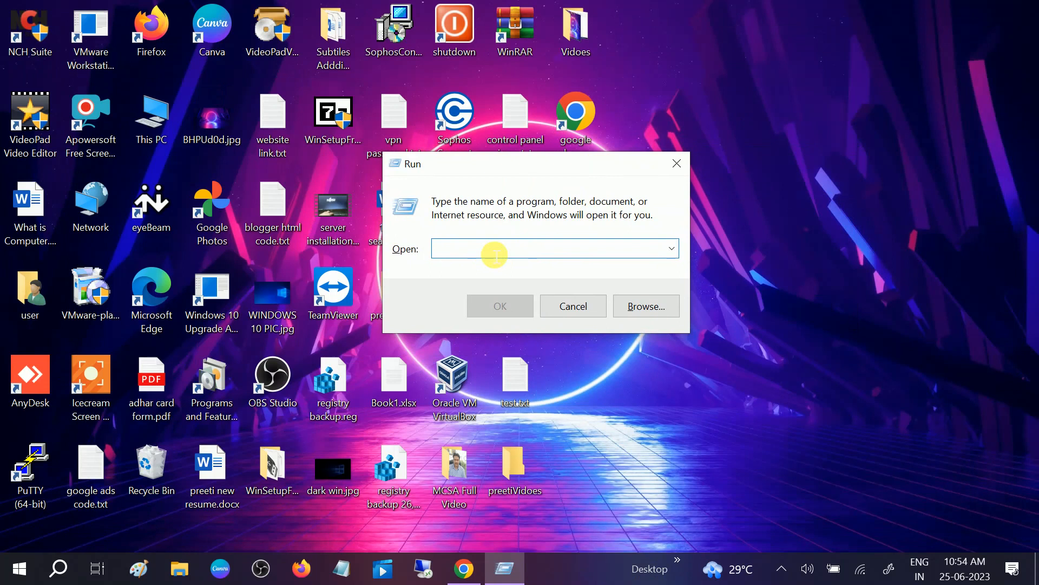
- Run msconfig from the Run box to start System Configuration
text(msconfig)
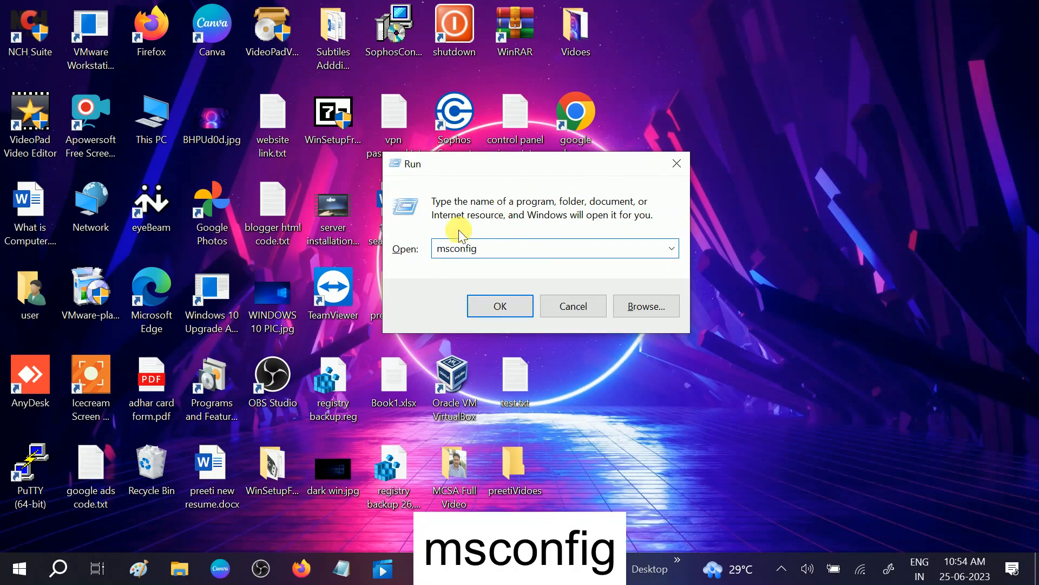
click(57, 569)
text(msconfig)
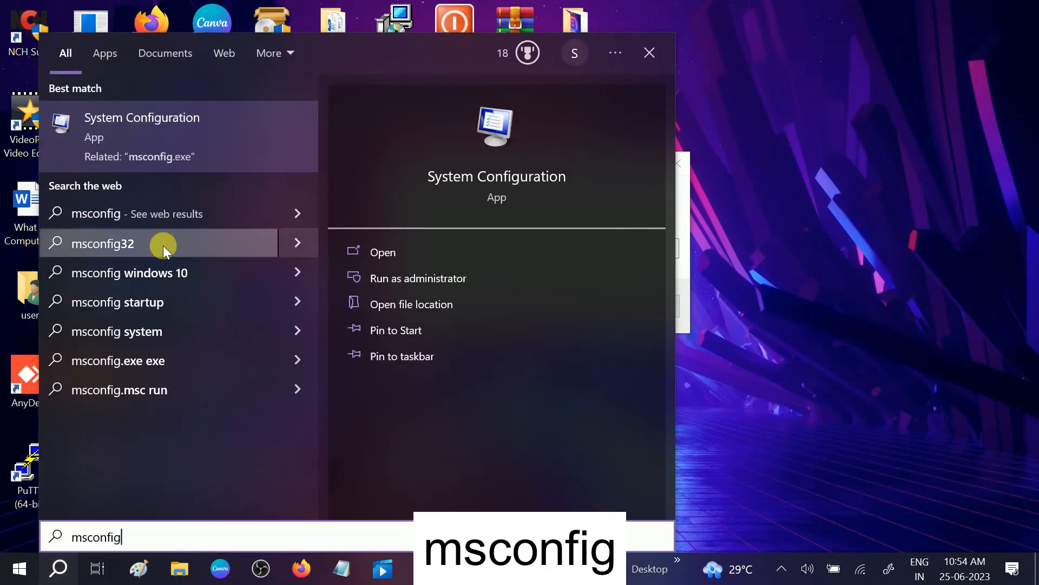
mouse_move(163, 144)
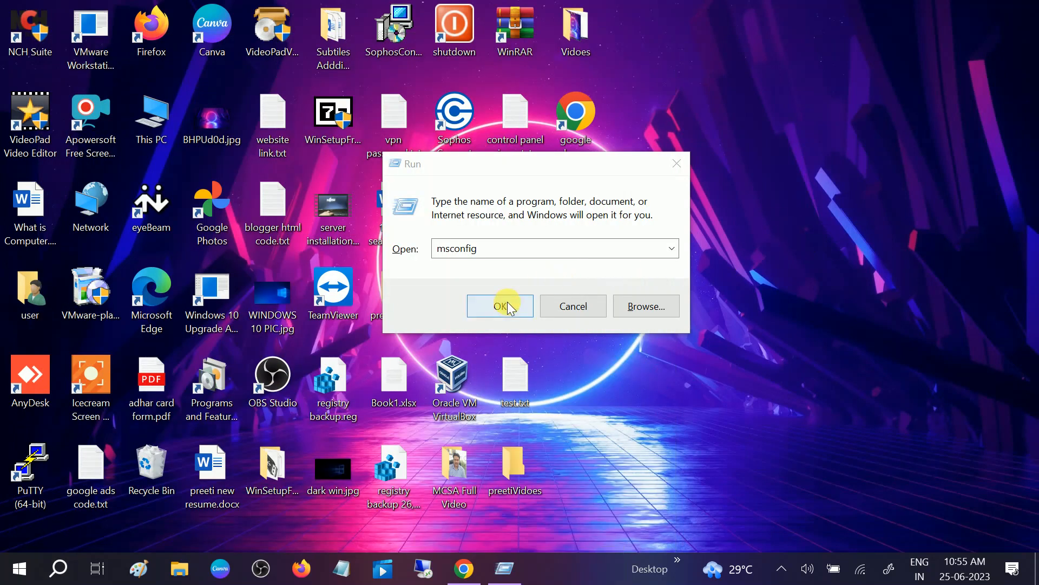
click(500, 305)
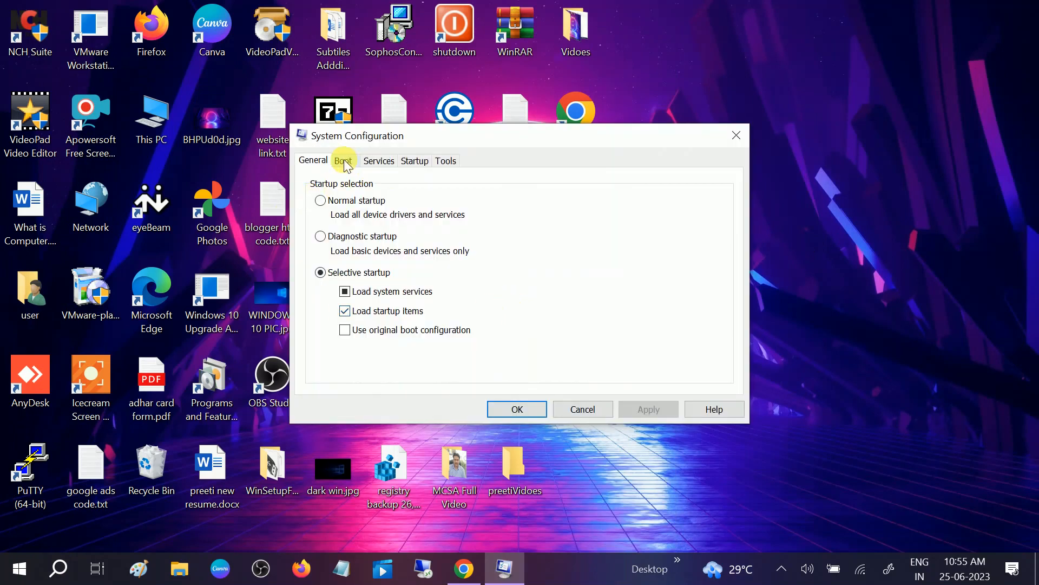
- In Boot advanced options, set Number of processors to 4 and confirm
click(344, 160)
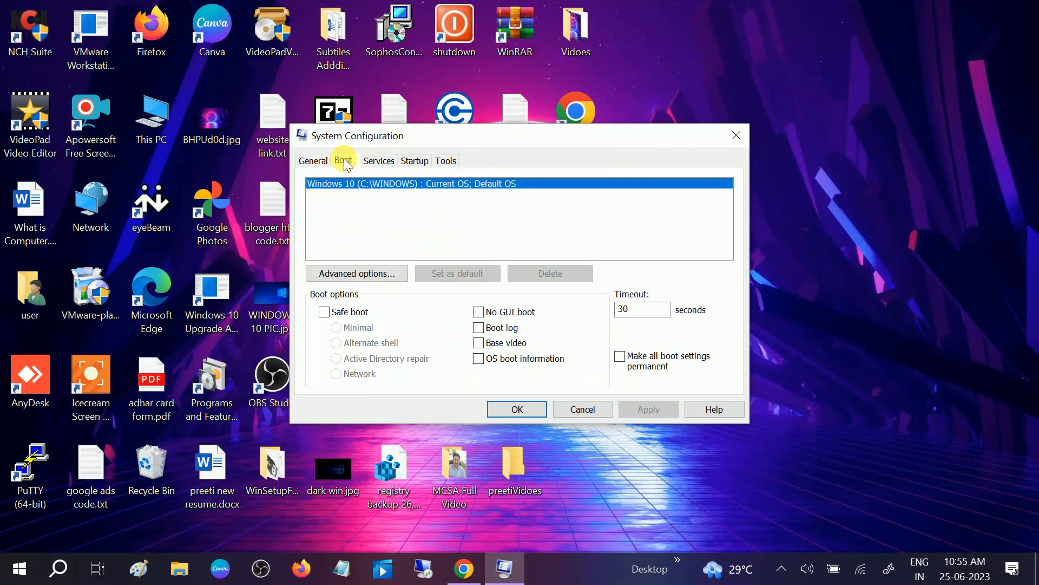
click(356, 273)
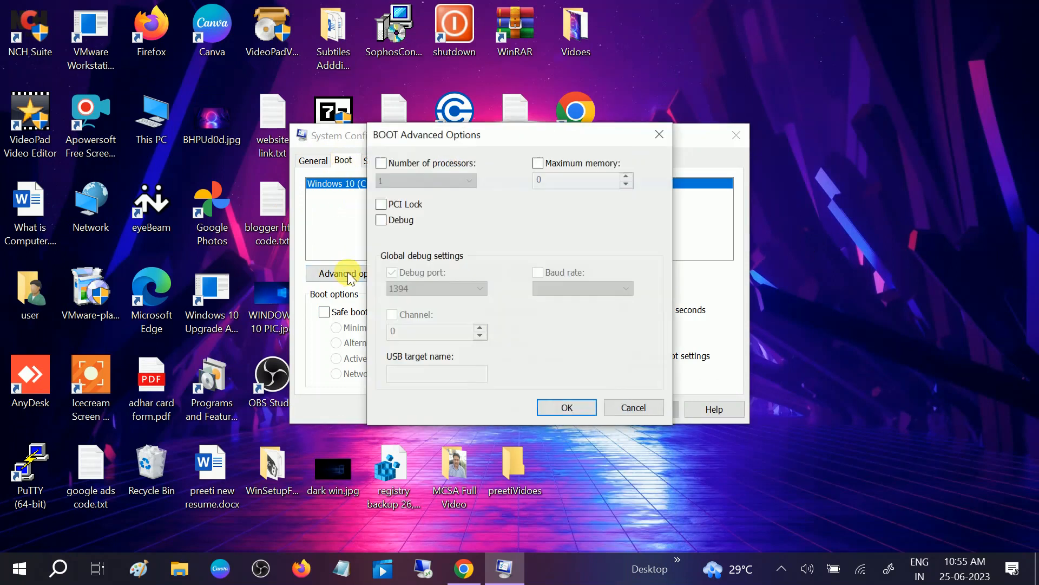
mouse_move(408, 164)
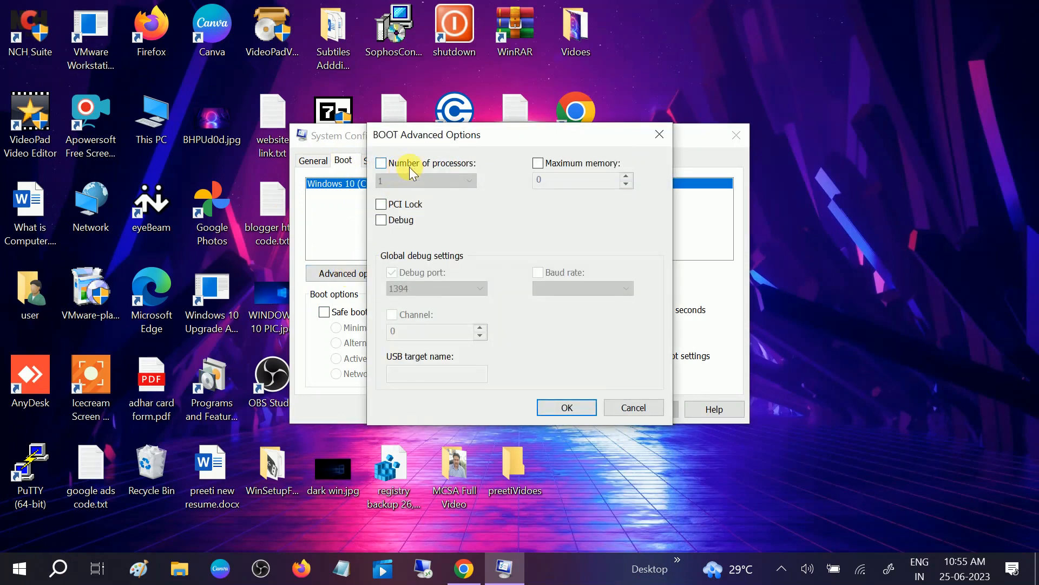
click(382, 163)
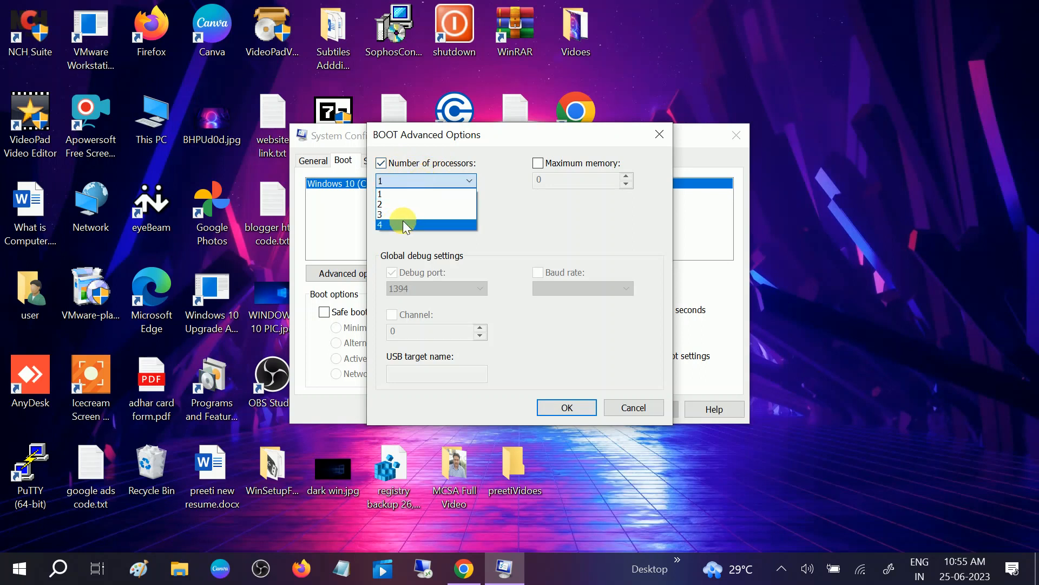
click(381, 225)
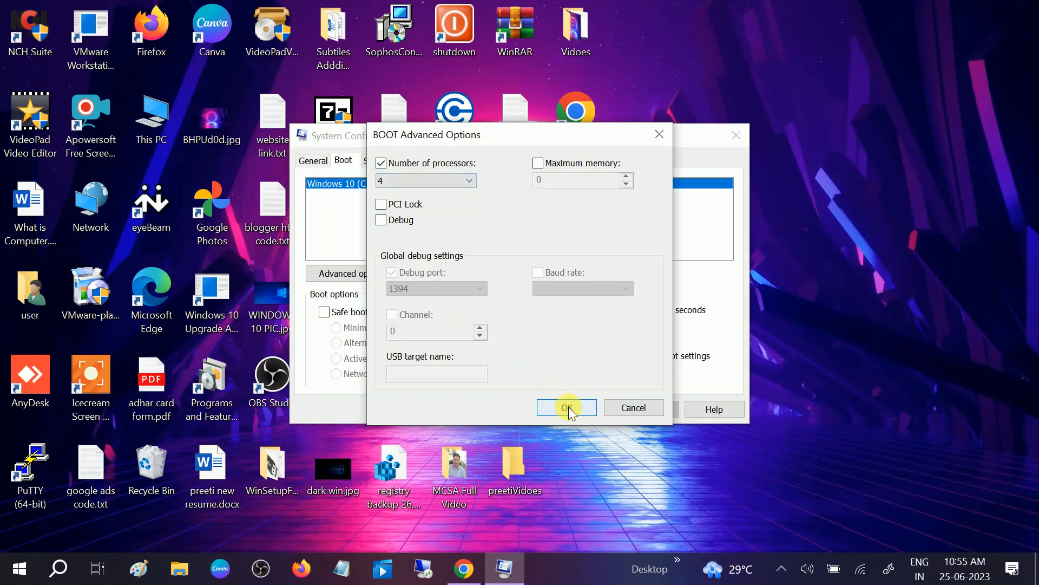
click(567, 407)
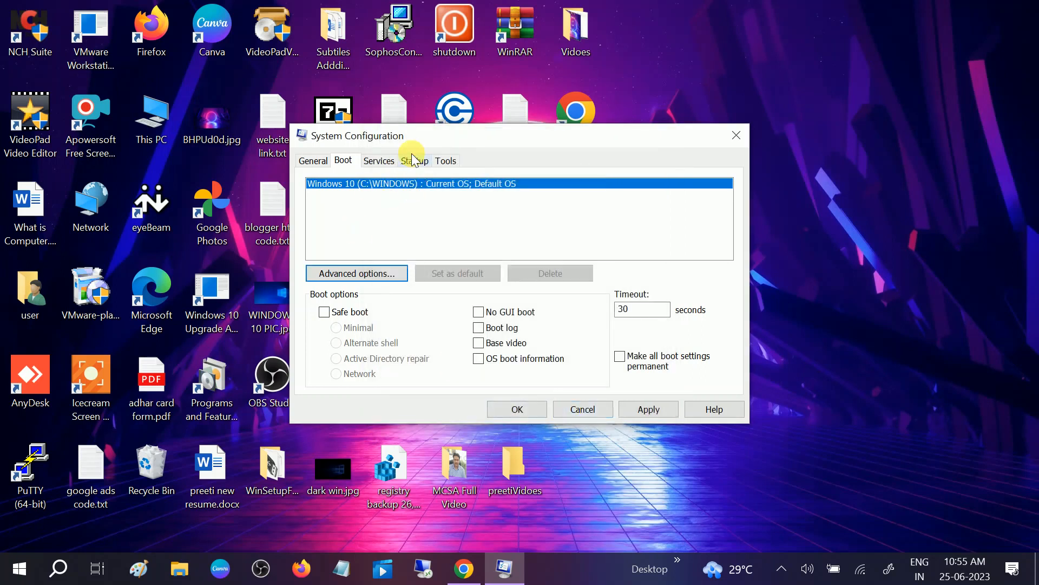
mouse_move(375, 176)
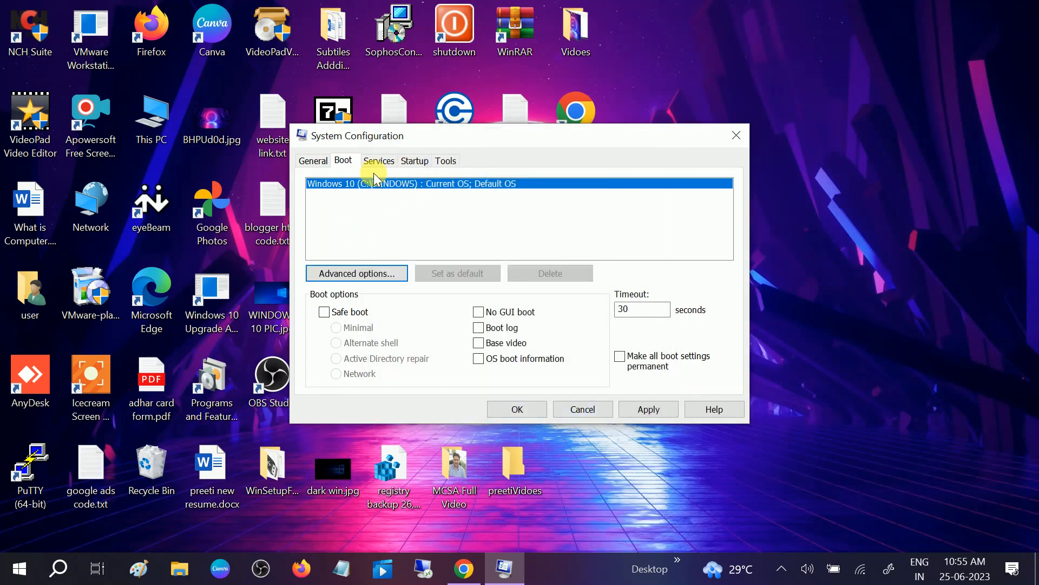
- On the Services list, hide all Microsoft services, then close System Configuration
click(378, 161)
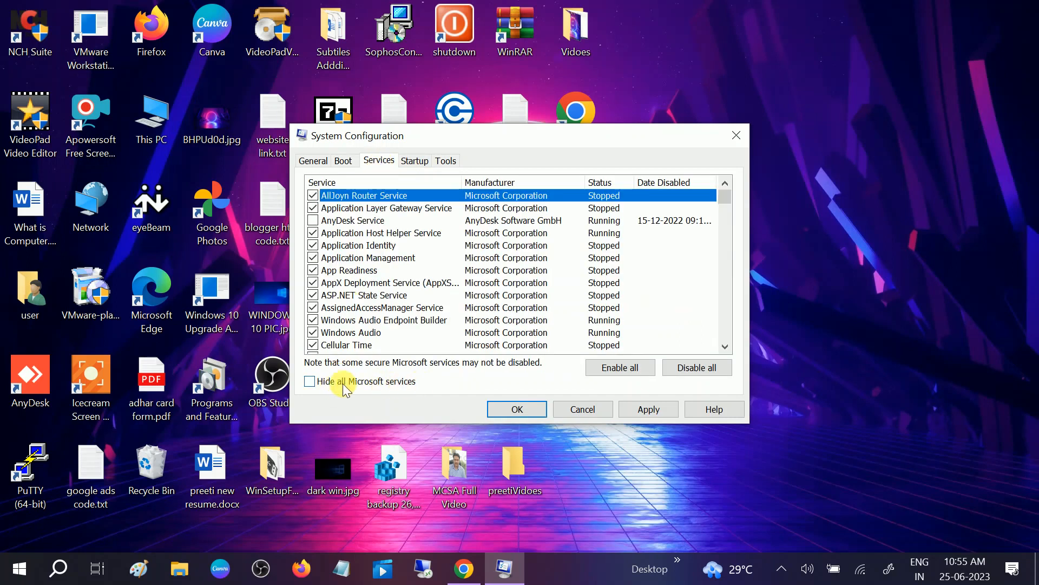
click(309, 381)
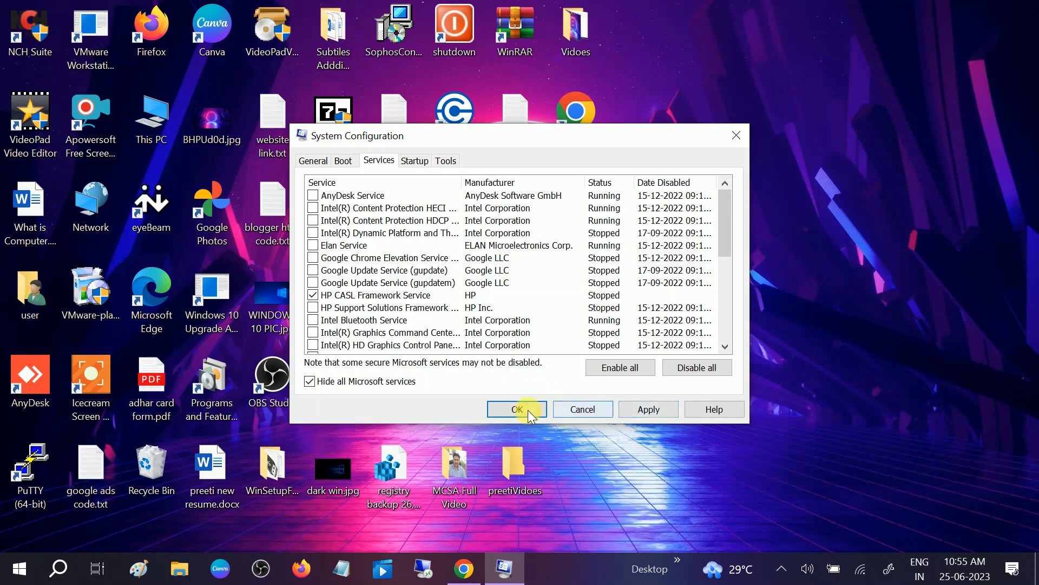
mouse_move(735, 137)
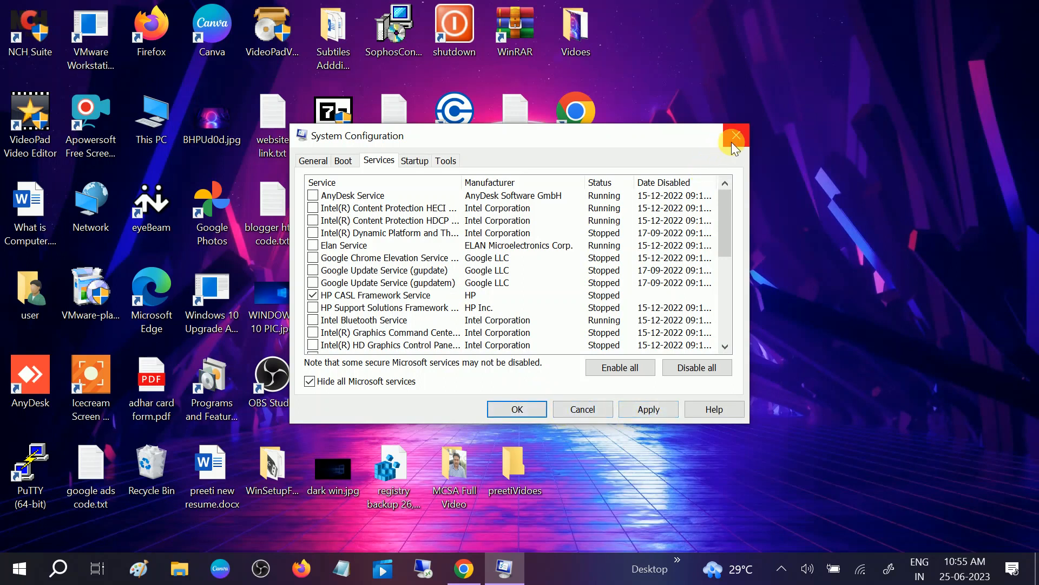
mouse_move(734, 137)
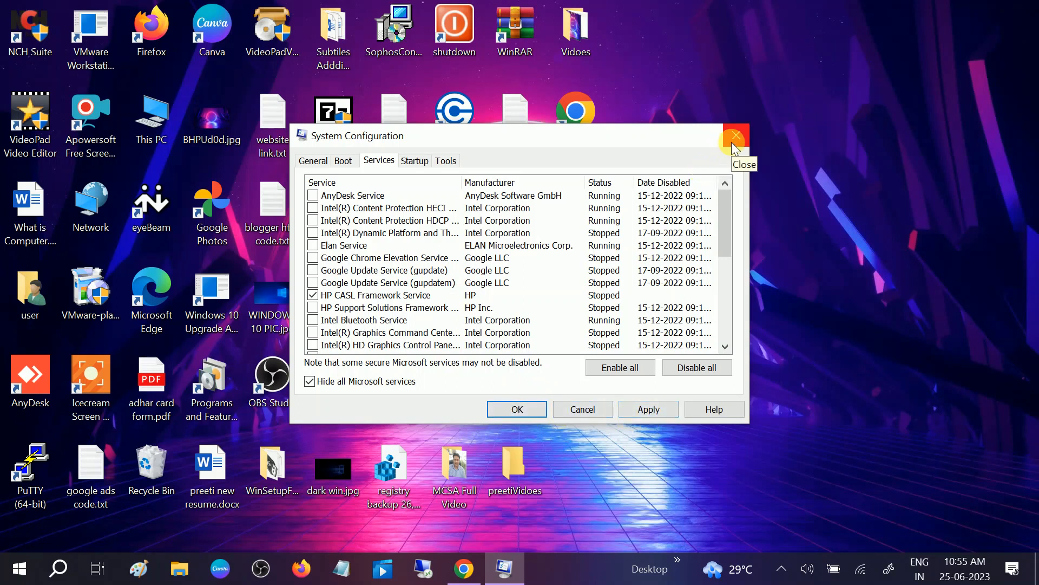
click(734, 136)
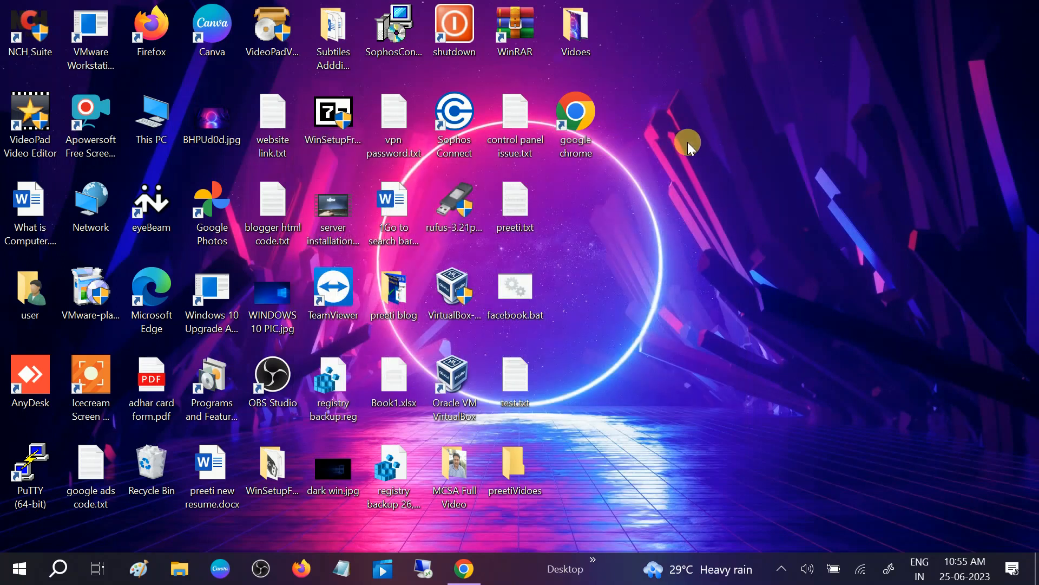
right_click(689, 143)
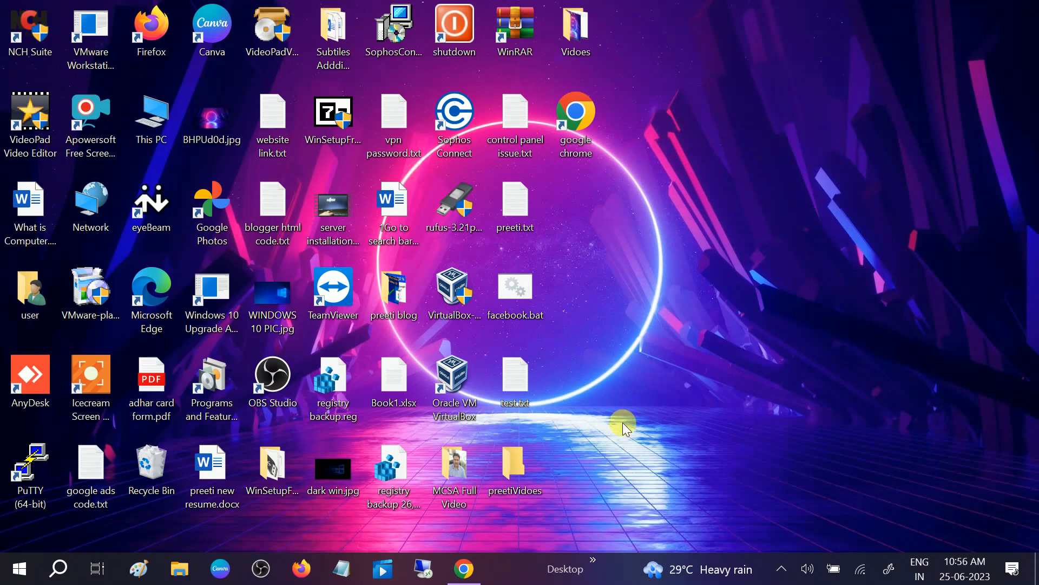
mouse_move(618, 412)
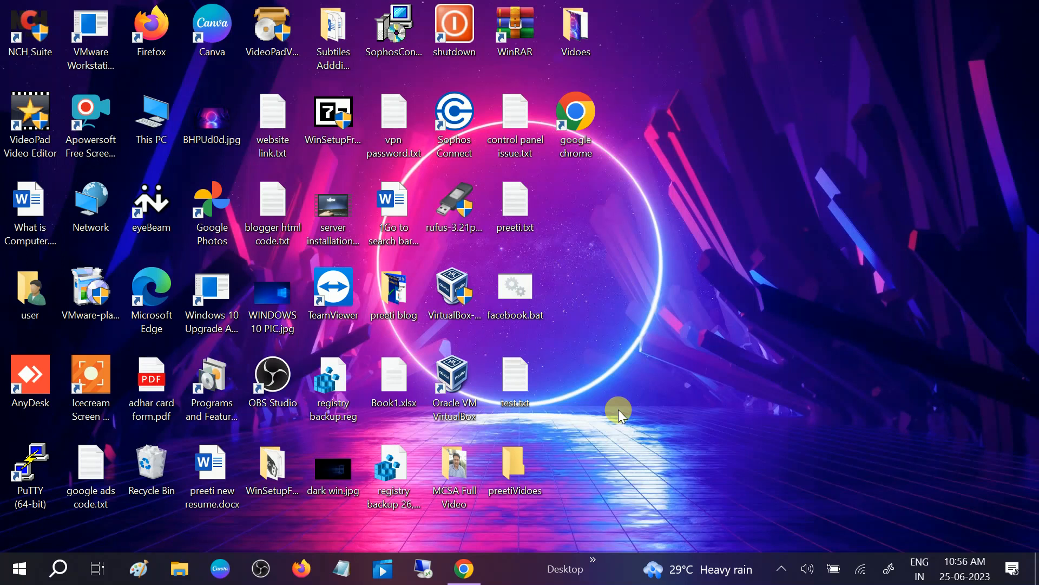
mouse_move(615, 408)
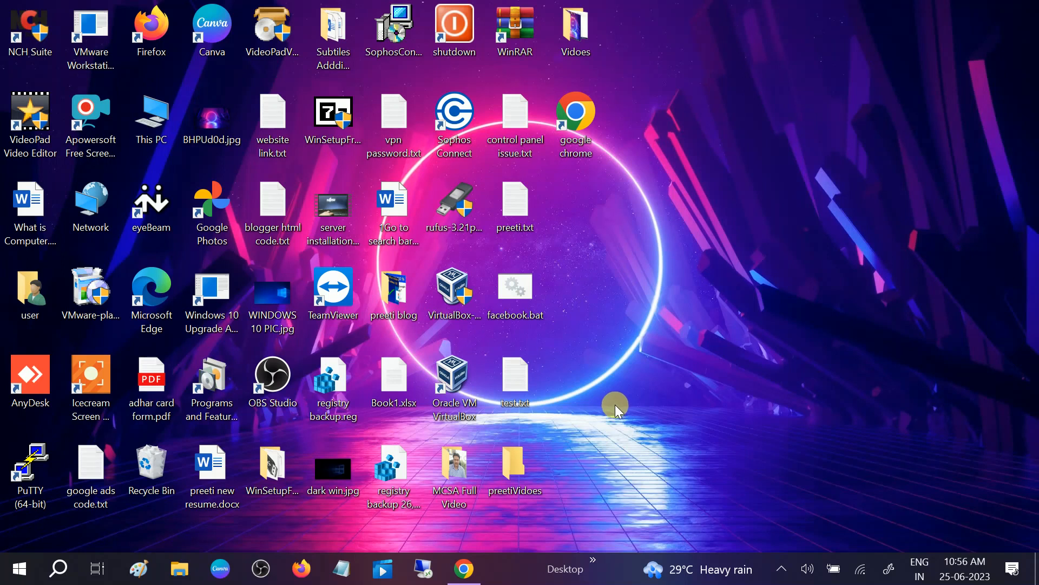
mouse_move(610, 390)
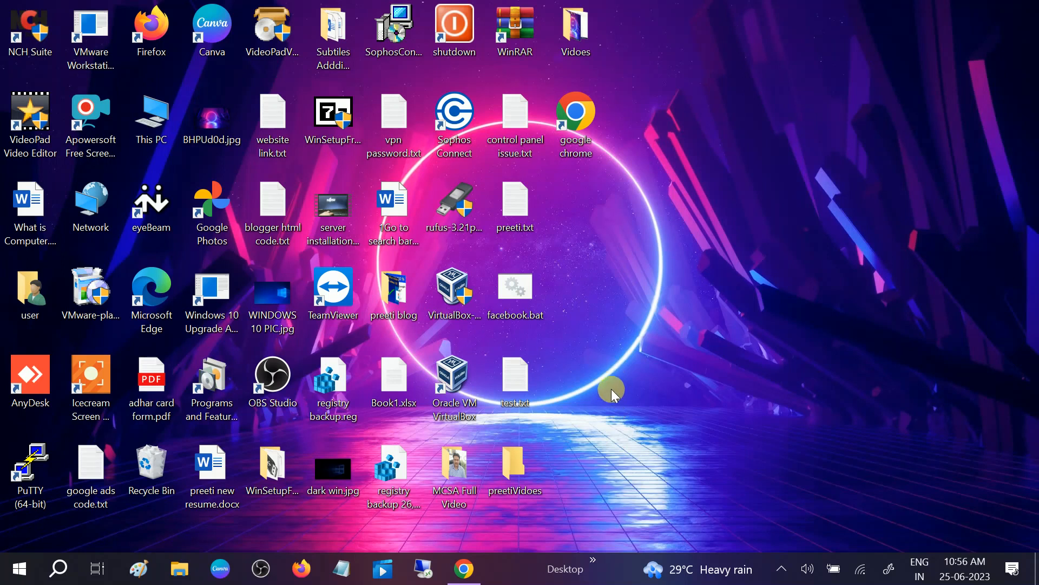
click(575, 122)
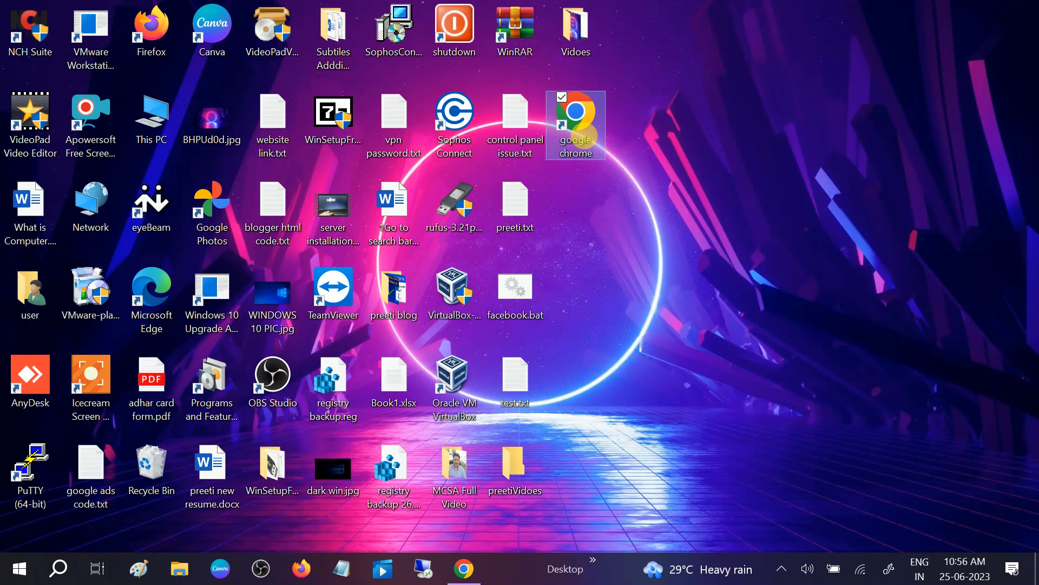
- Launch Chrome, search for hp drivers and open the HP Customer Support drivers result
double_click(574, 124)
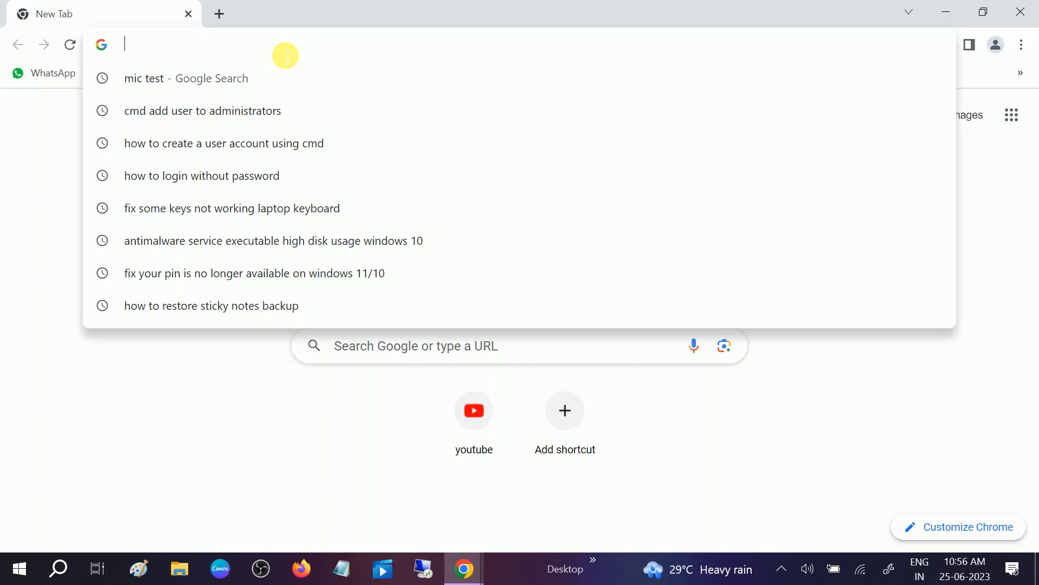
text(h)
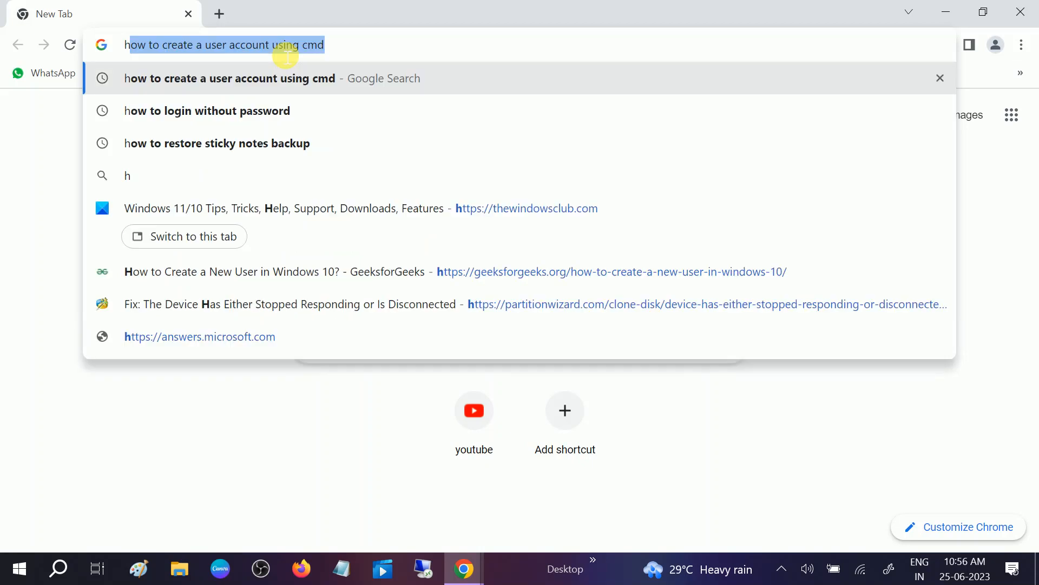
text(hp driver)
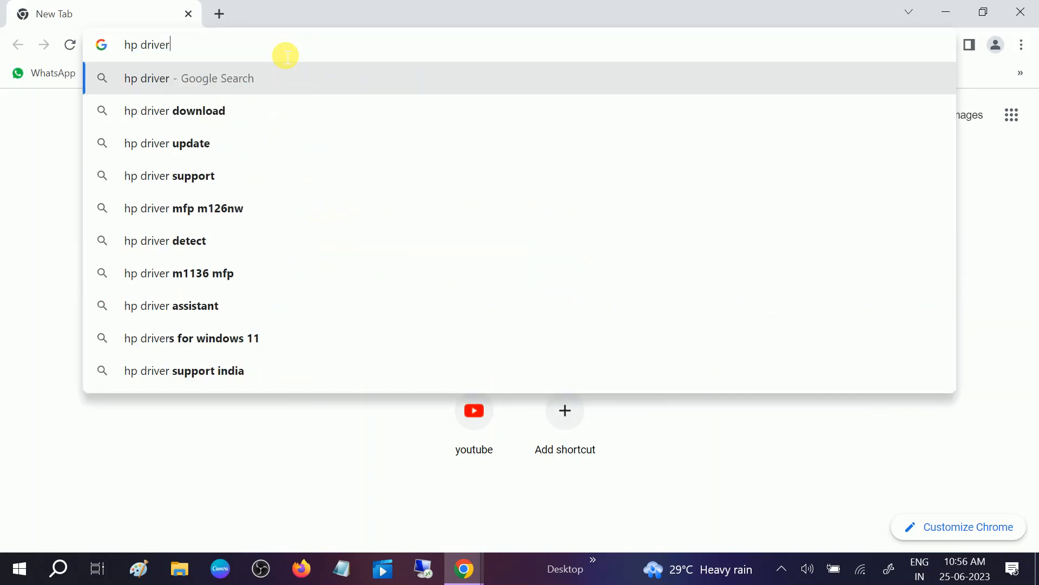
click(175, 111)
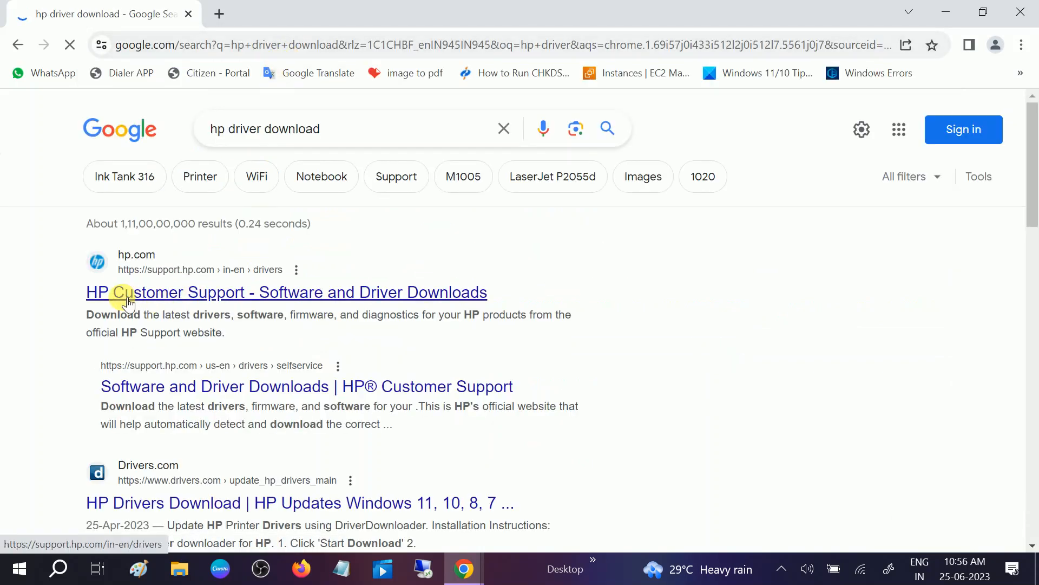
click(285, 291)
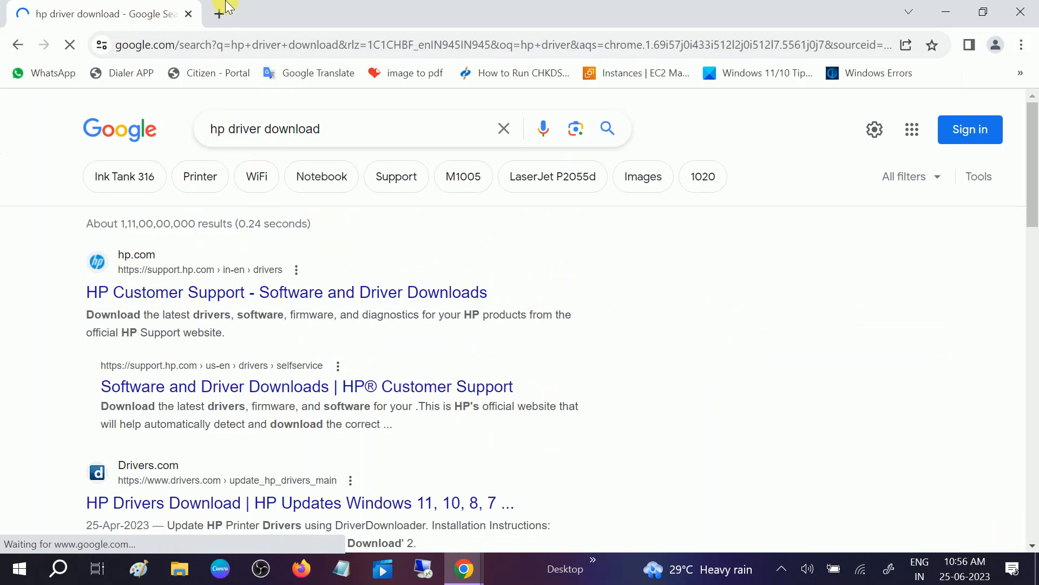
- Search 'lenovo driver download' and 'dell driver download' in new tabs, then return to the HP tab
text(le)
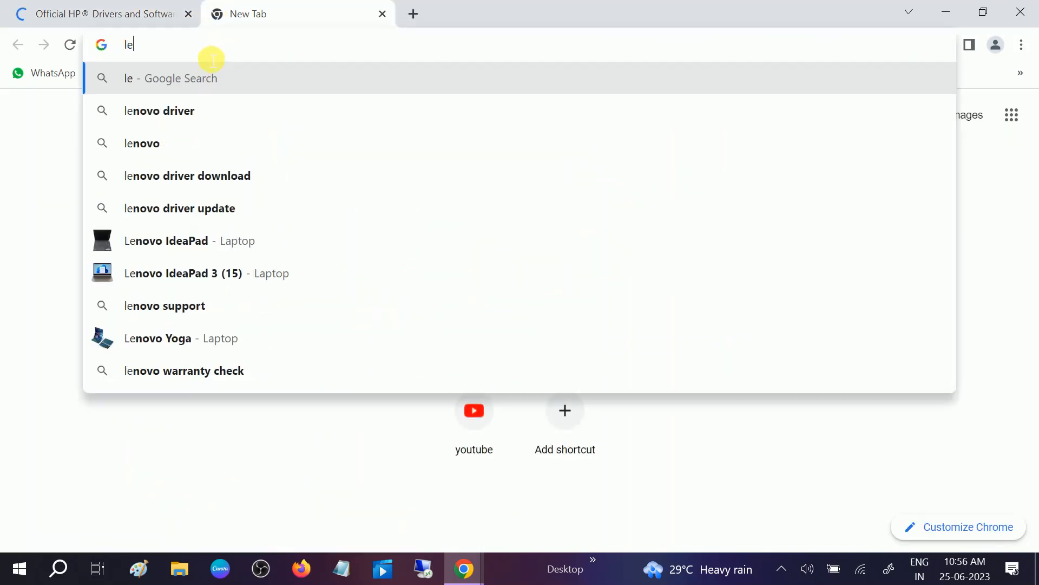
key(Escape)
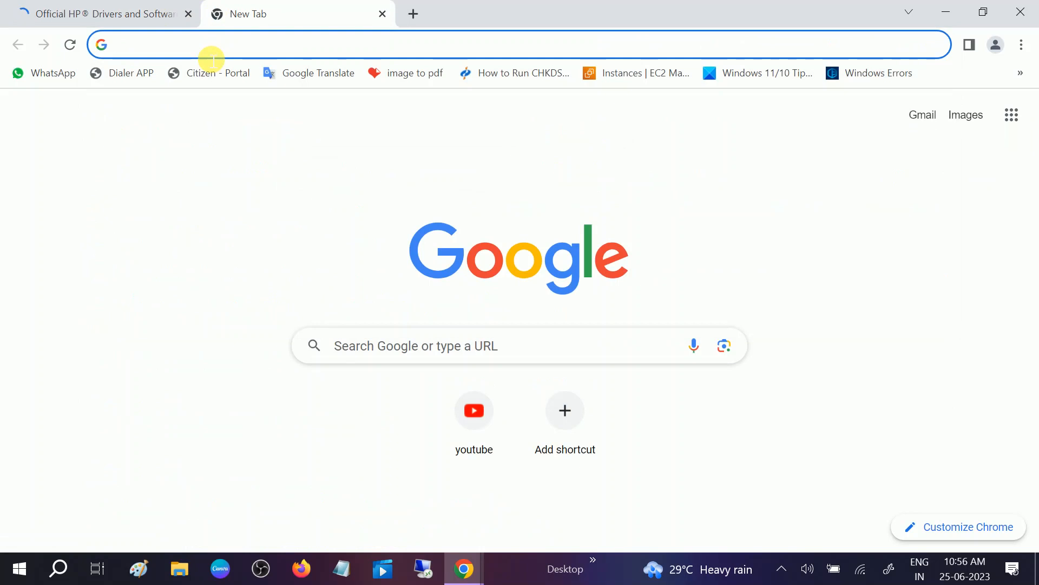
text(lenovo driver)
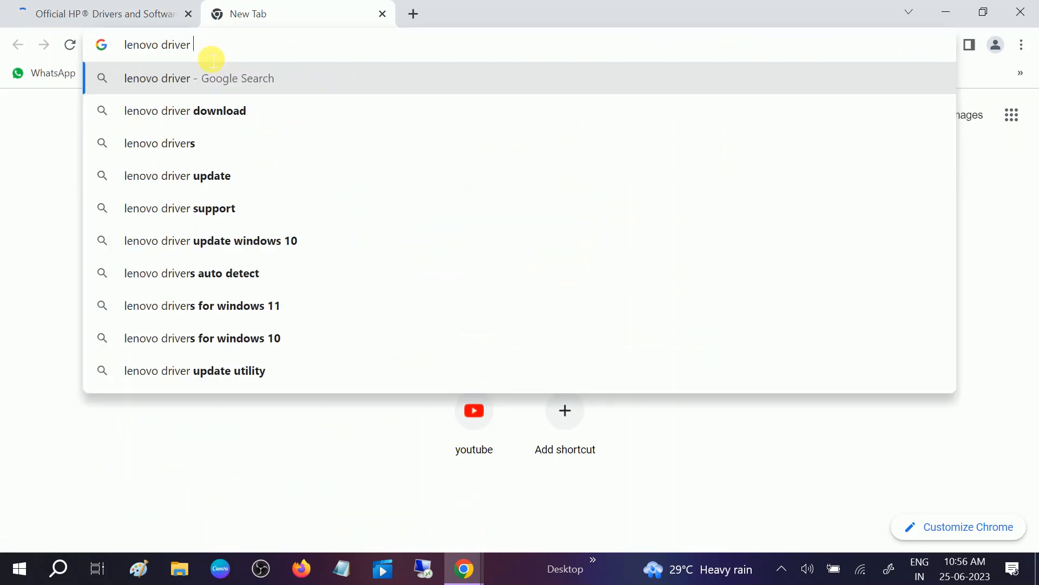
click(184, 110)
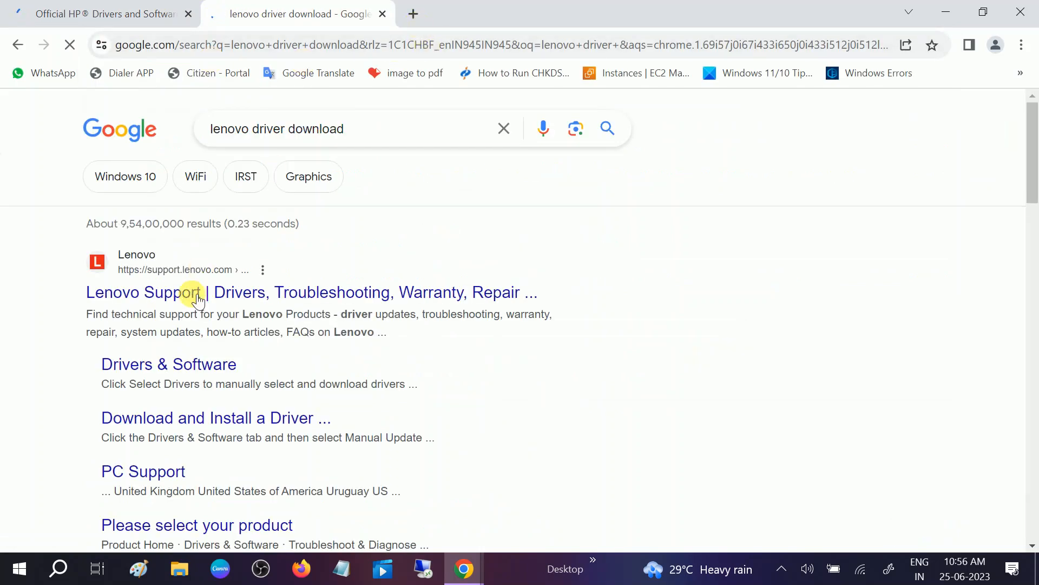
text(dell driver)
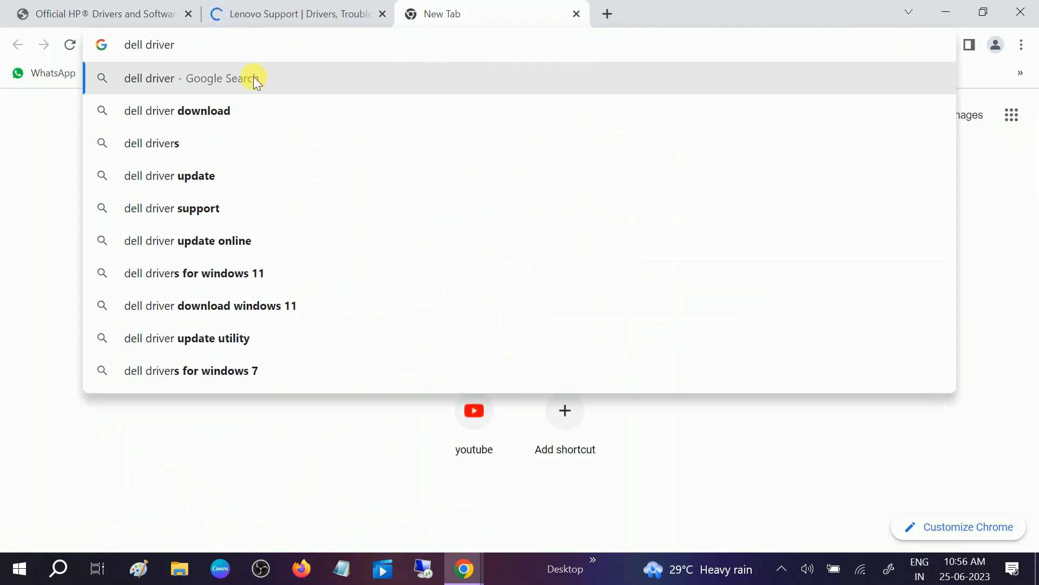
click(176, 111)
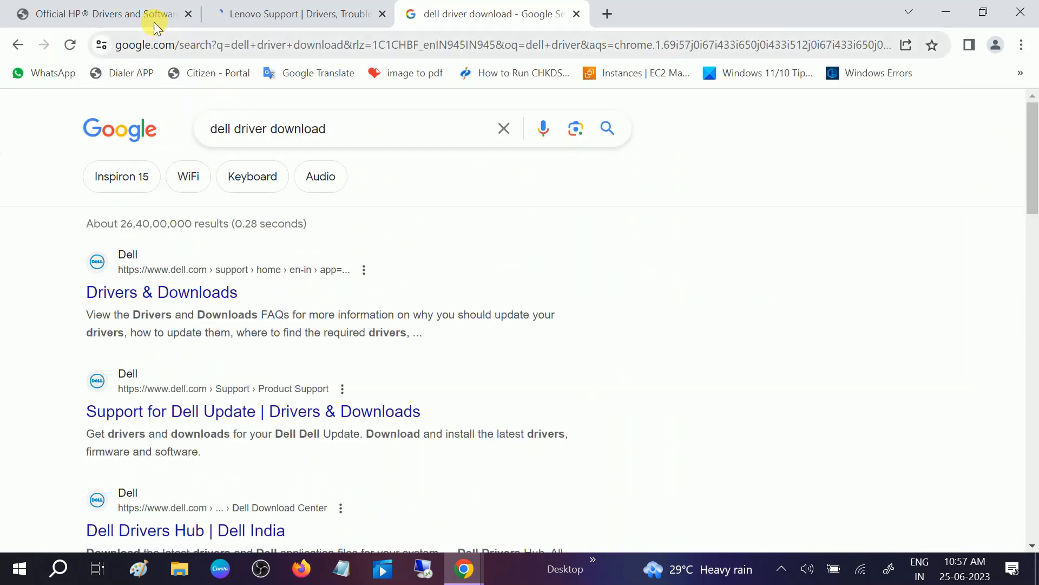
click(100, 14)
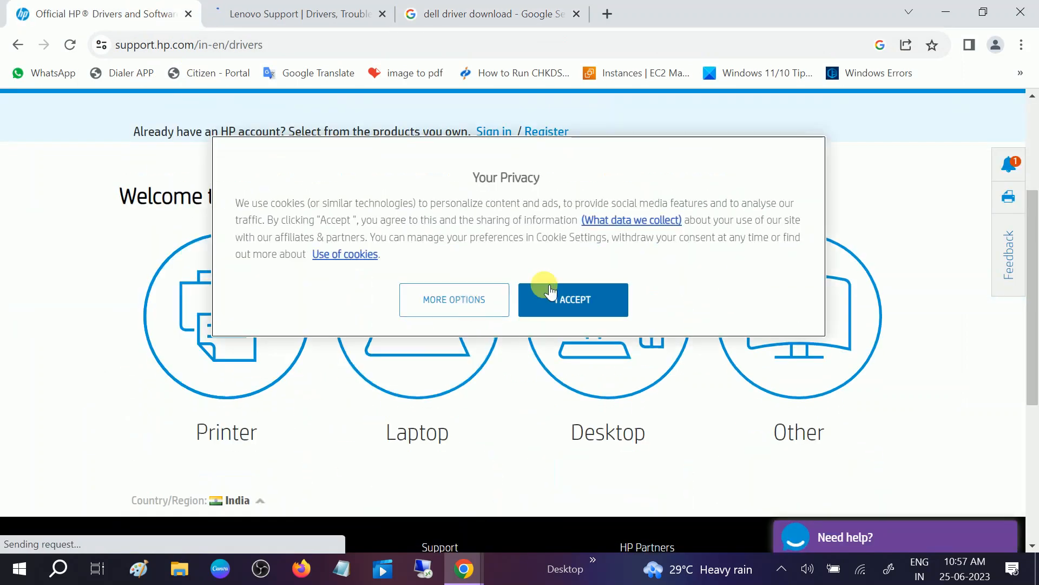
- Accept HP's cookie notice, choose Laptop serial entry, and start a Command Prompt via Win+R
click(573, 299)
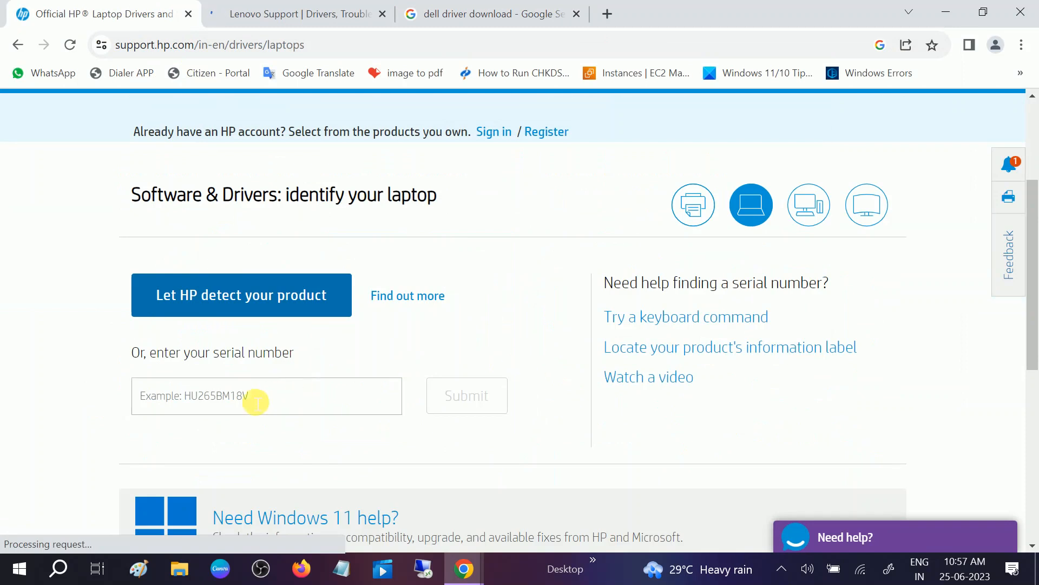
click(265, 395)
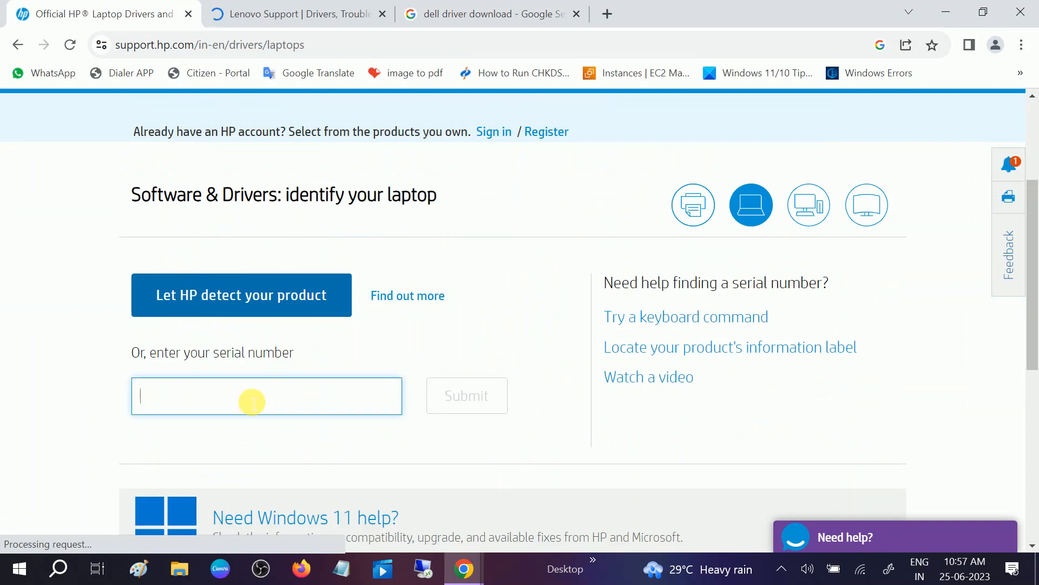
key(Win+r)
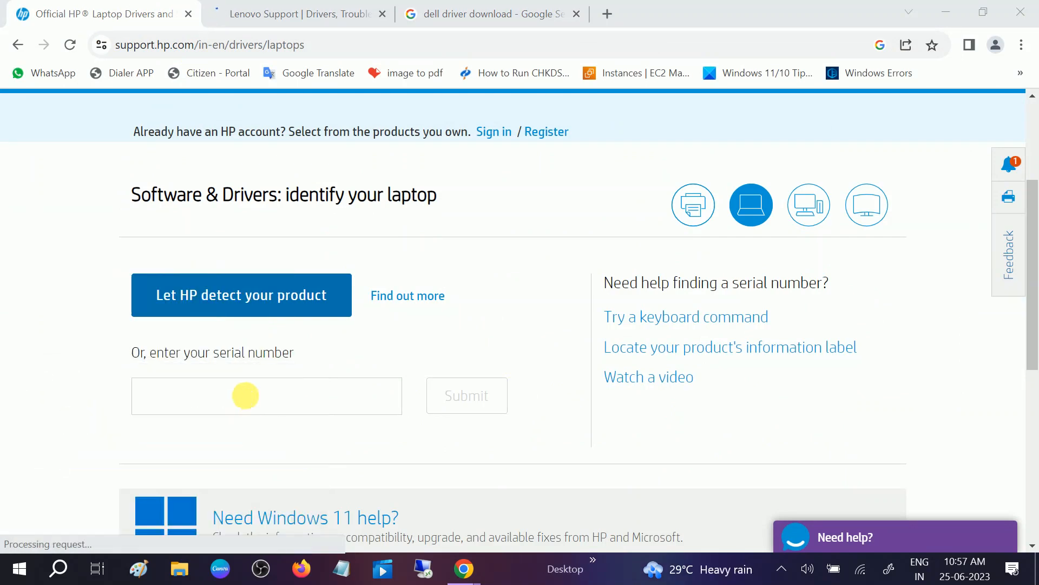
text(w)
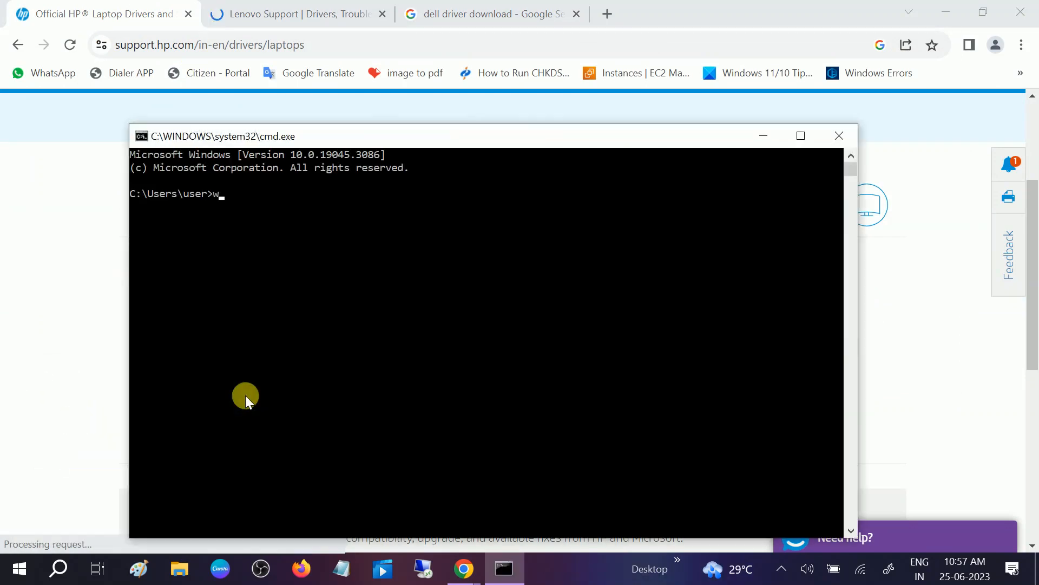
- Run 'wmic bios get serialnumber' in Command Prompt to read the laptop's serial number
text(mic bios ge)
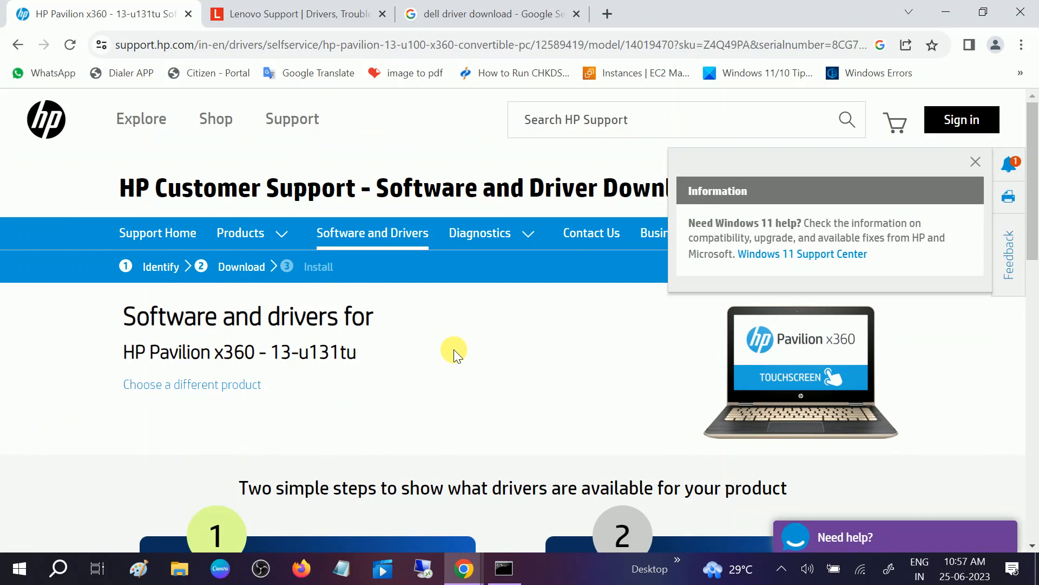
- Select Windows 10, version Windows 10 (64-bit), and submit to list its drivers
scroll(down, 3)
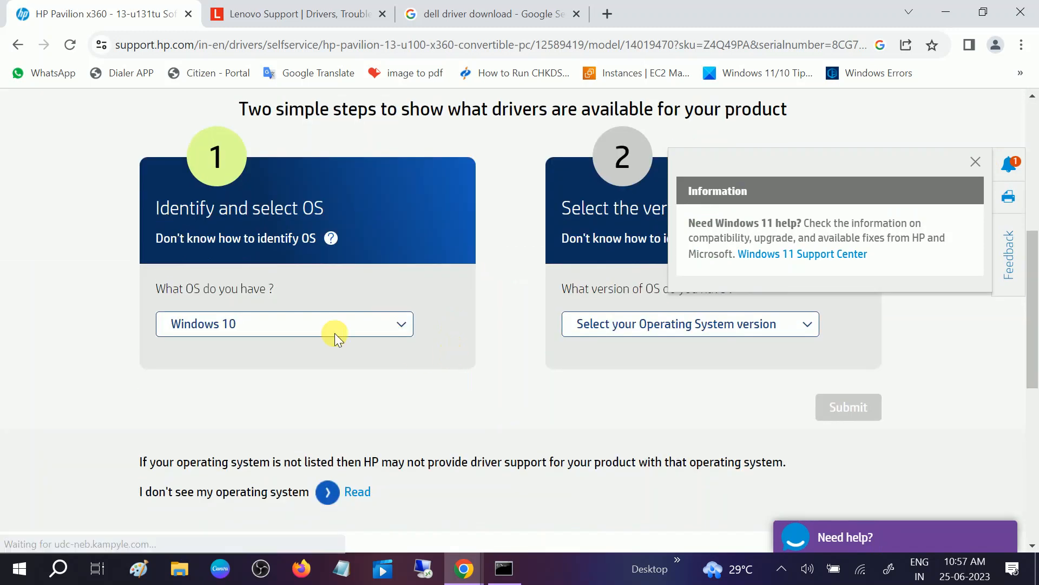
click(284, 324)
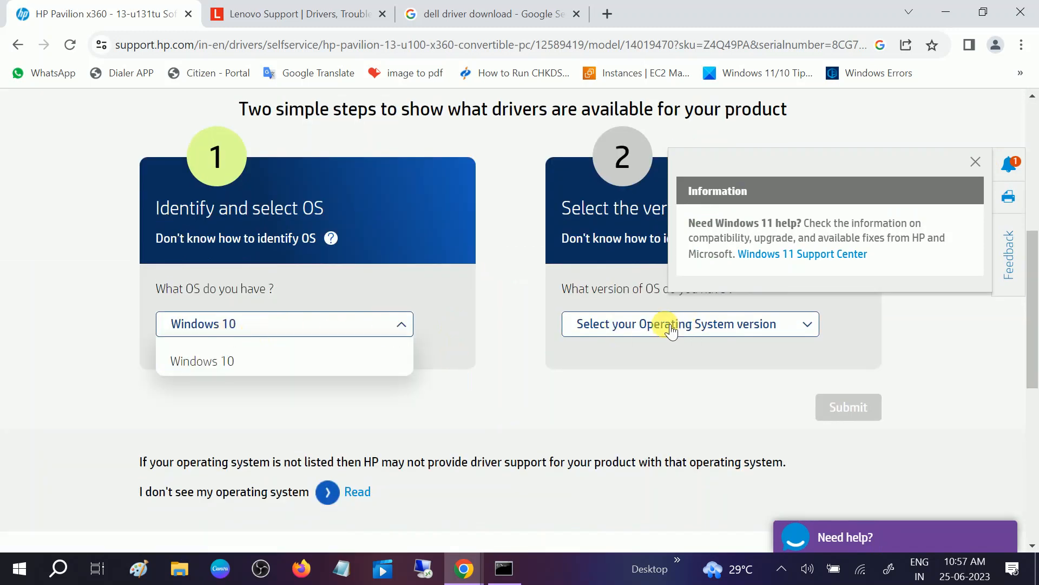
click(690, 323)
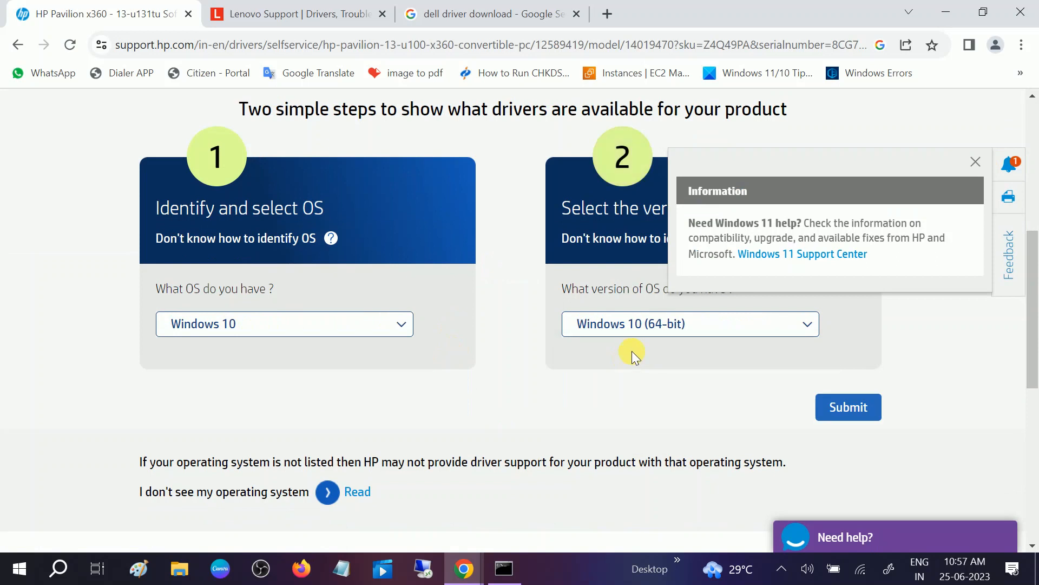
click(976, 161)
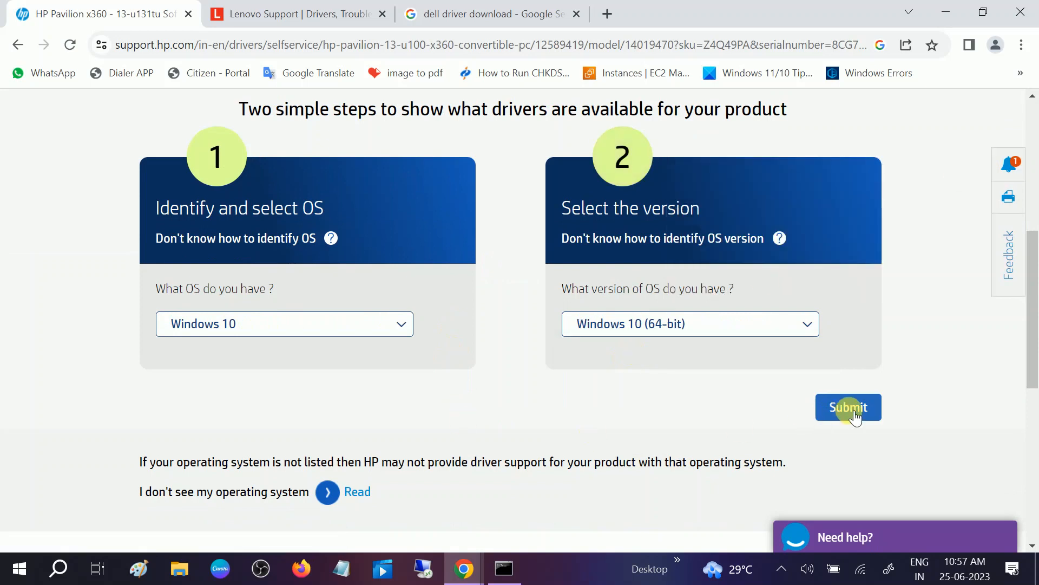
click(848, 407)
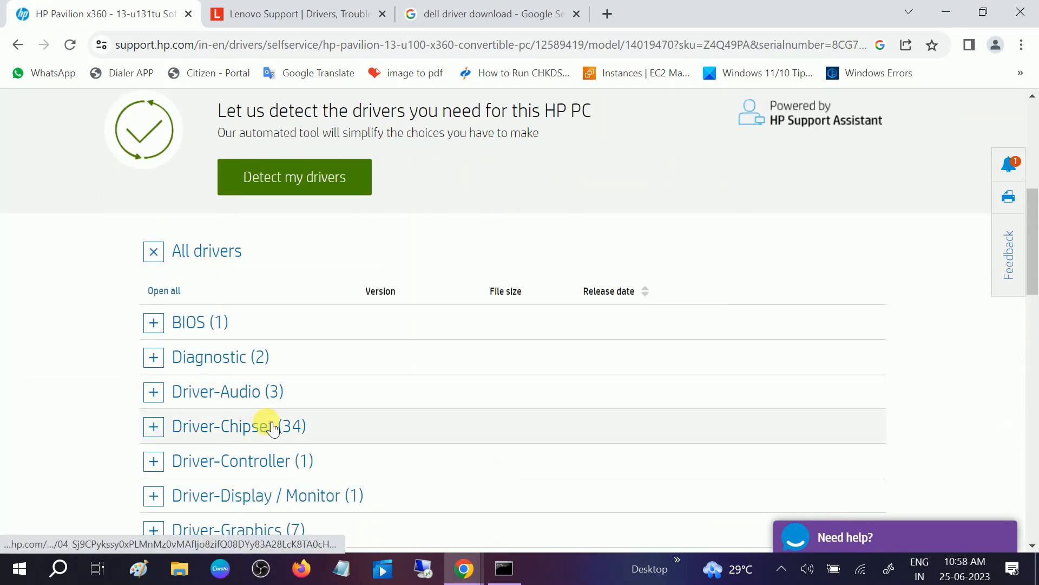
- Expand the Driver-Display / Monitor category to reveal the Intel HD Graphics driver
scroll(down, 3)
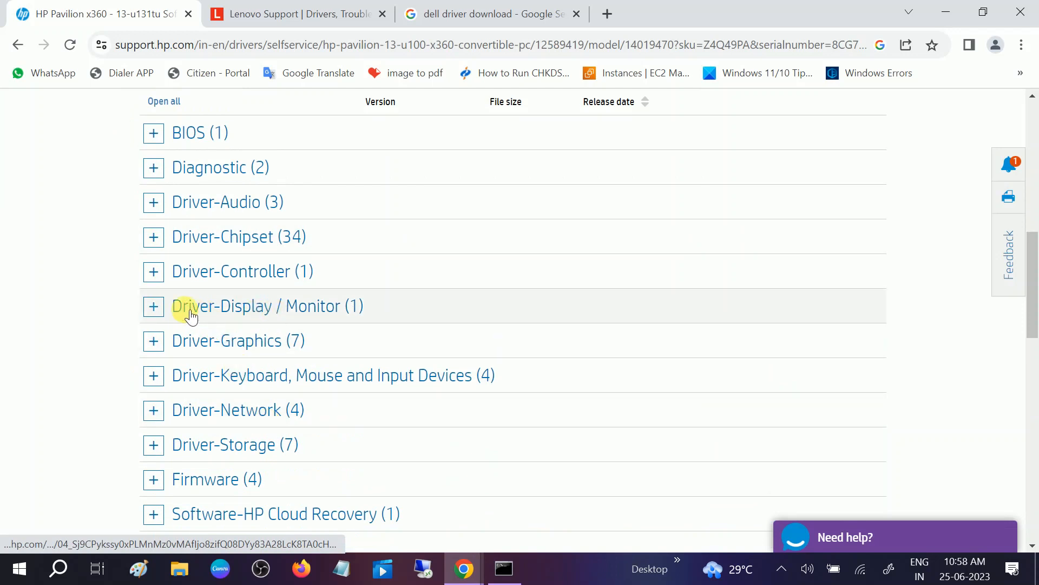
click(152, 306)
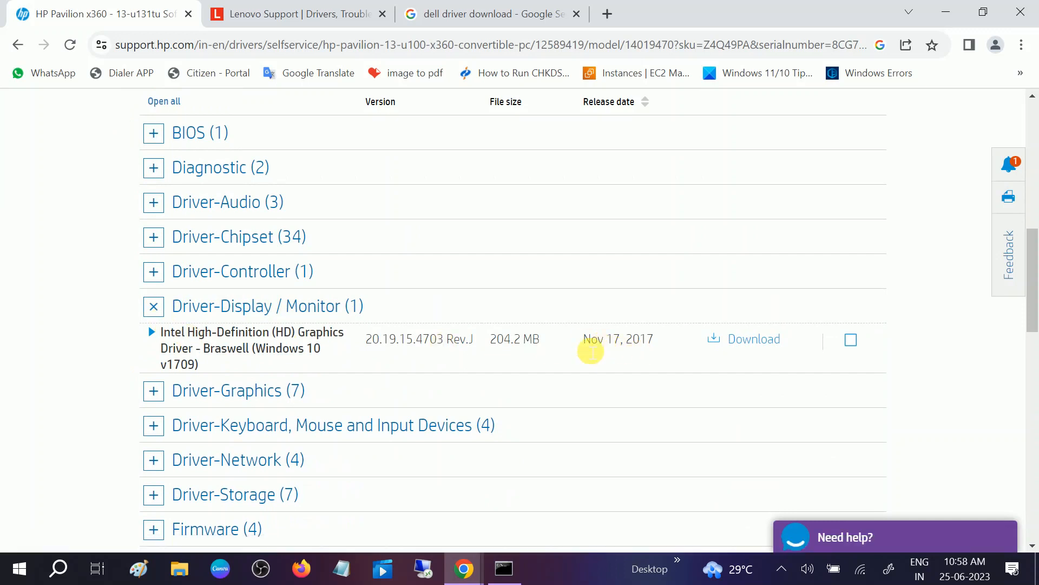
mouse_move(246, 348)
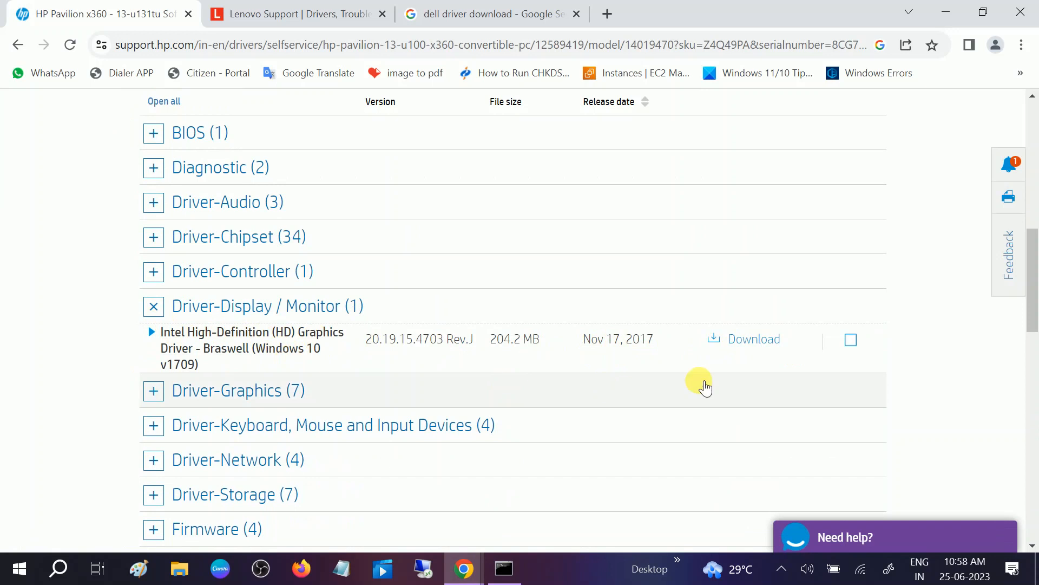
- Download the Intel HD Graphics driver manually and return to the Pavilion x360 drivers page
click(753, 338)
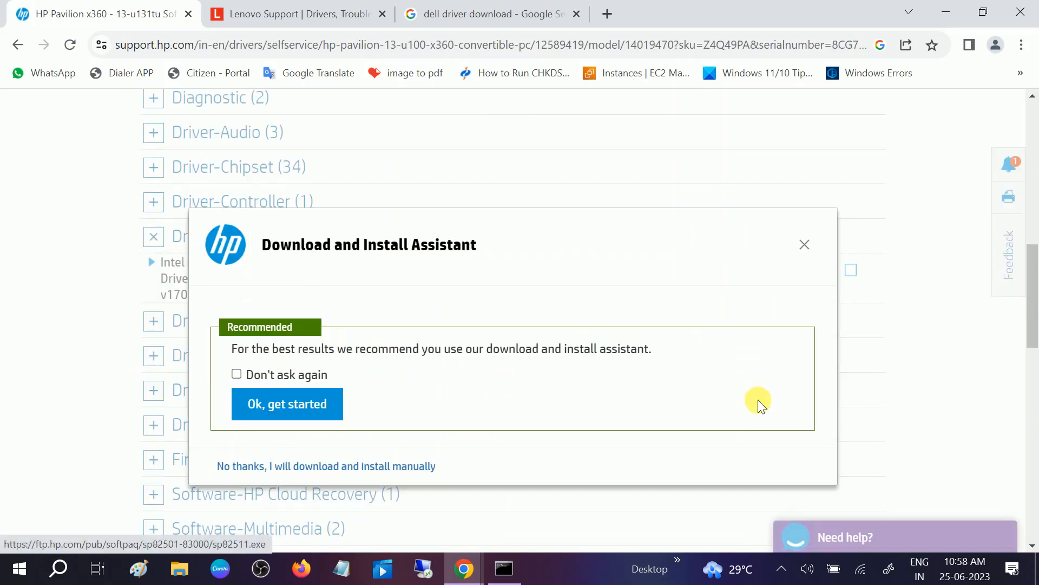
mouse_move(255, 466)
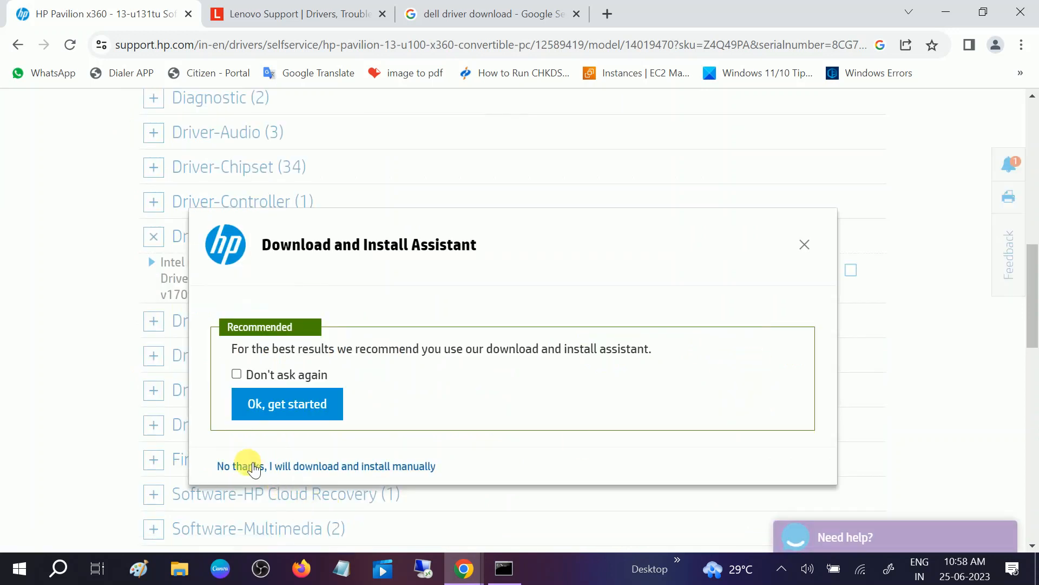
click(326, 466)
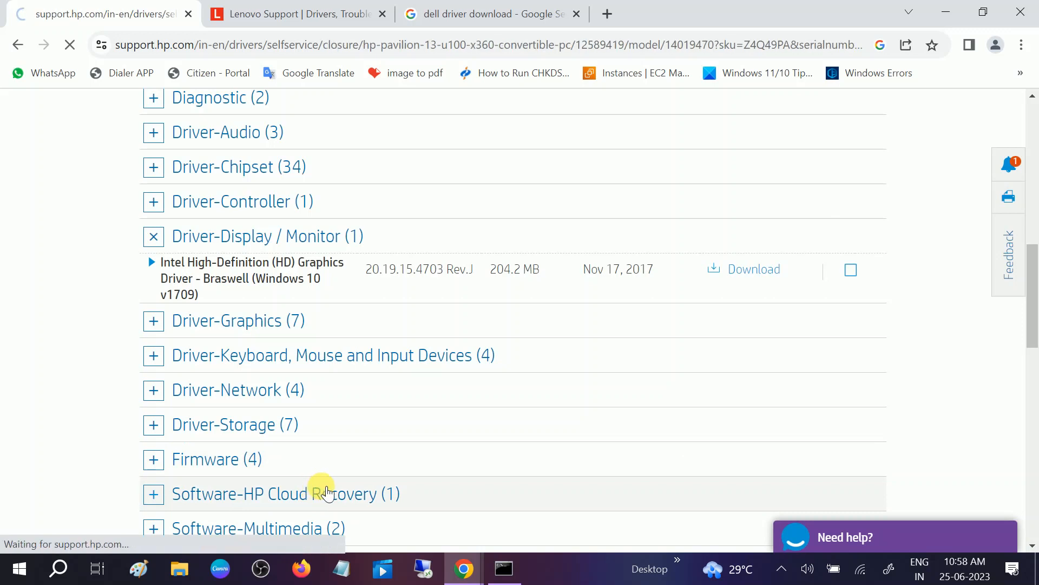
click(753, 269)
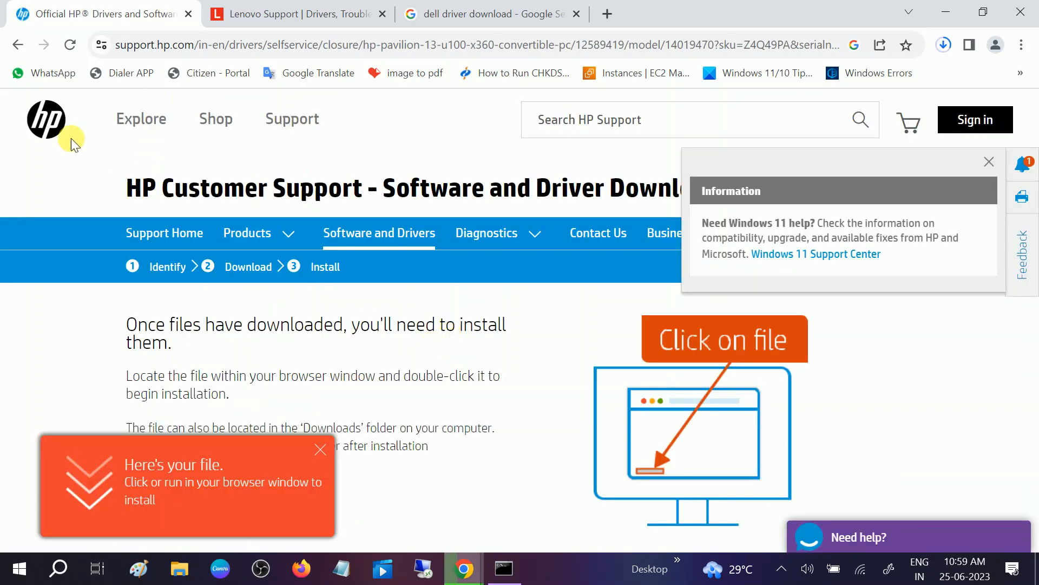
click(46, 120)
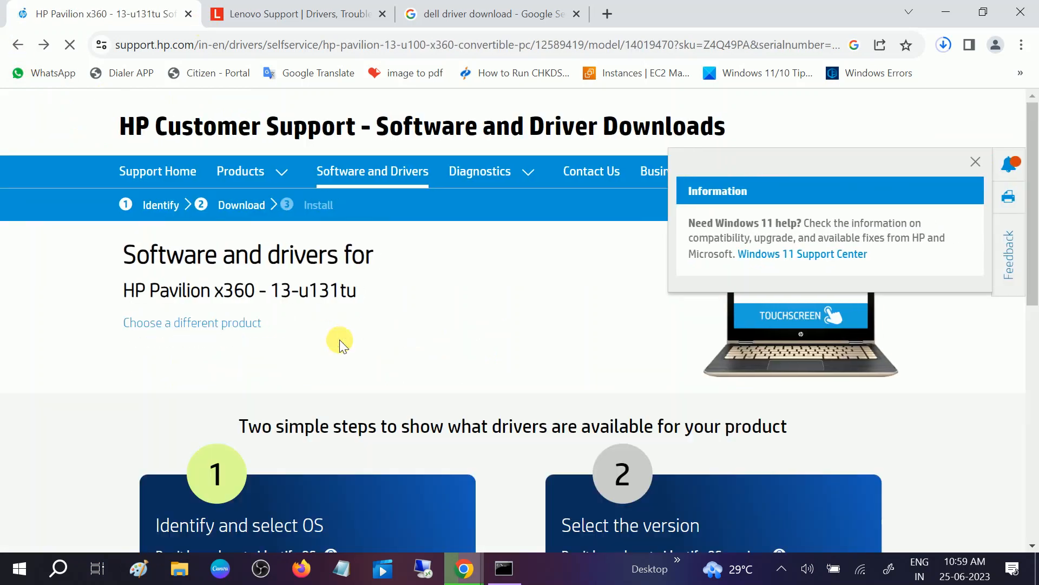
- List Windows 10 (64-bit) drivers again and expand the BIOS category showing the F.40 Rev.A update
click(689, 452)
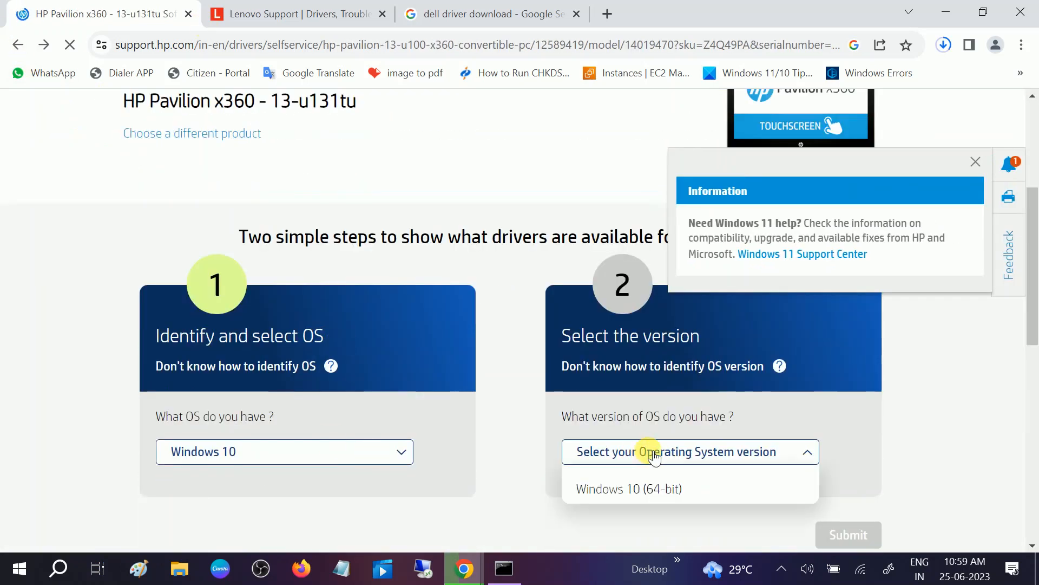
click(628, 488)
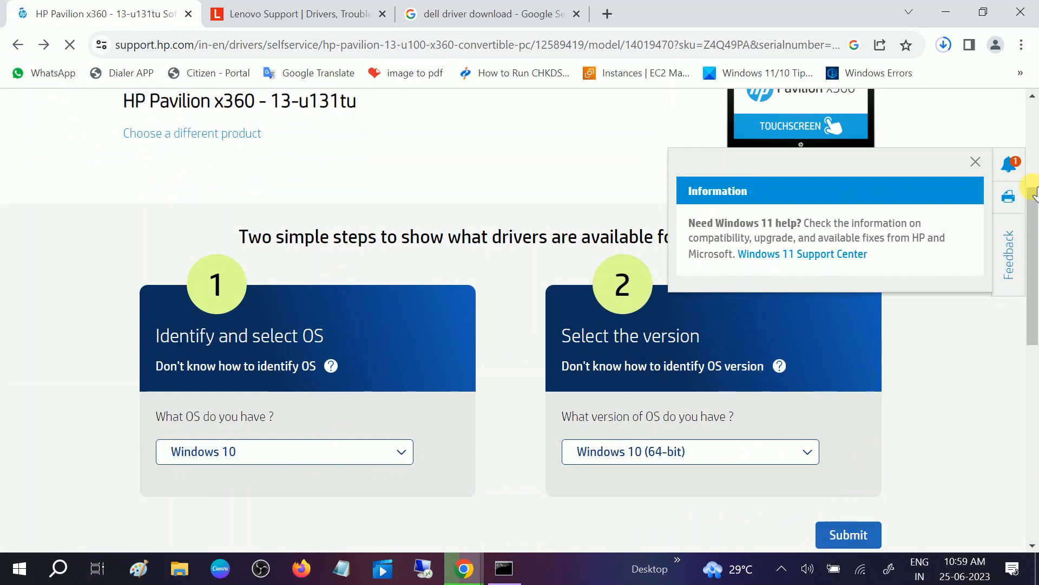
click(848, 535)
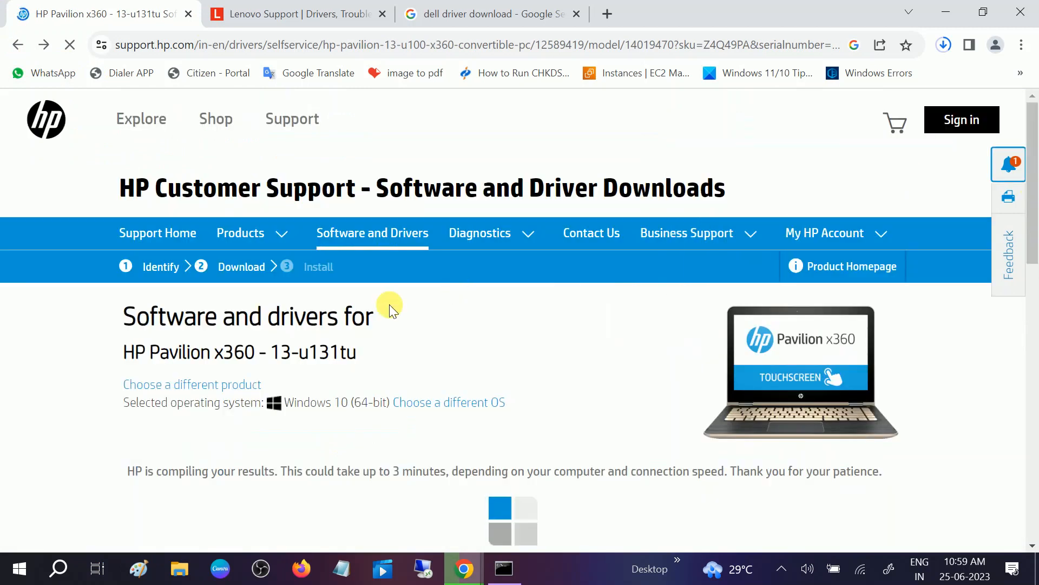
scroll(down, 3)
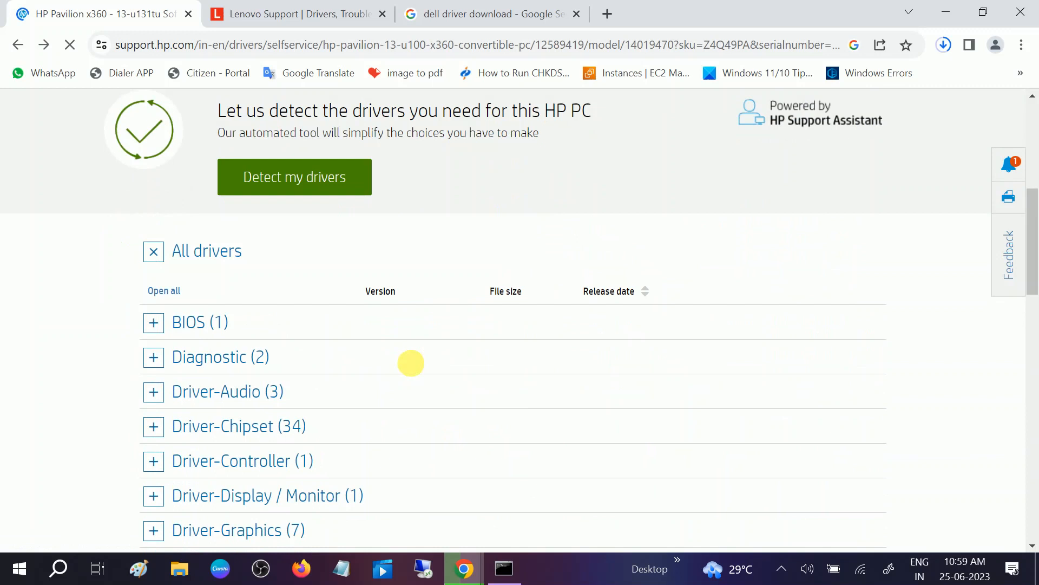
click(153, 323)
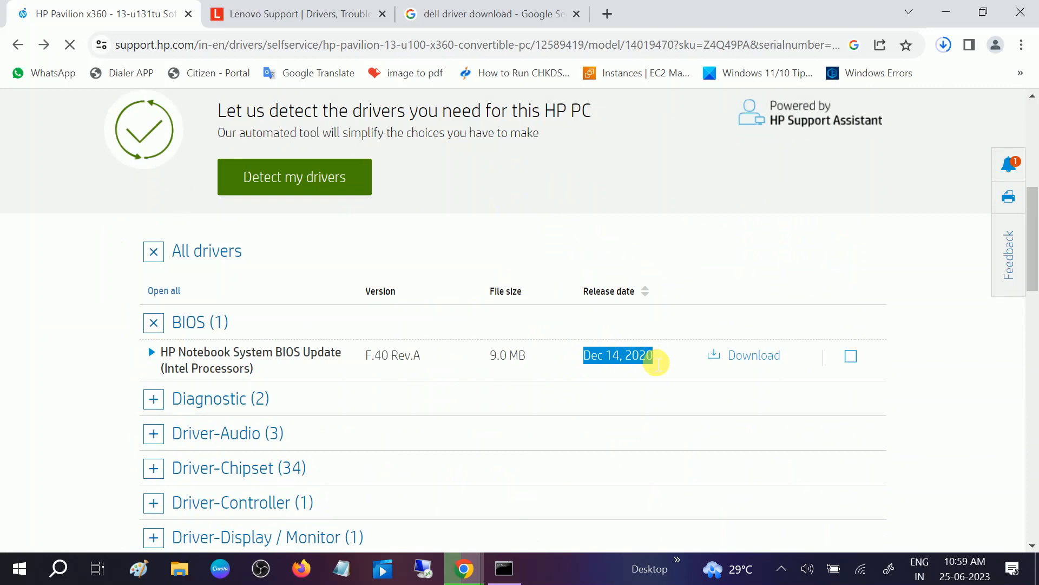
key(Win+r)
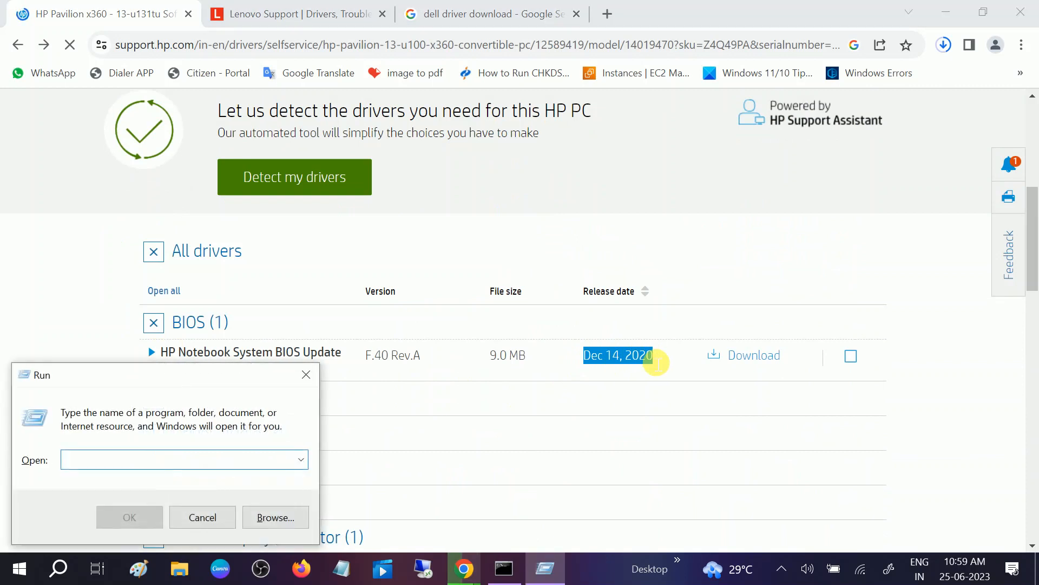
text(msinfo32)
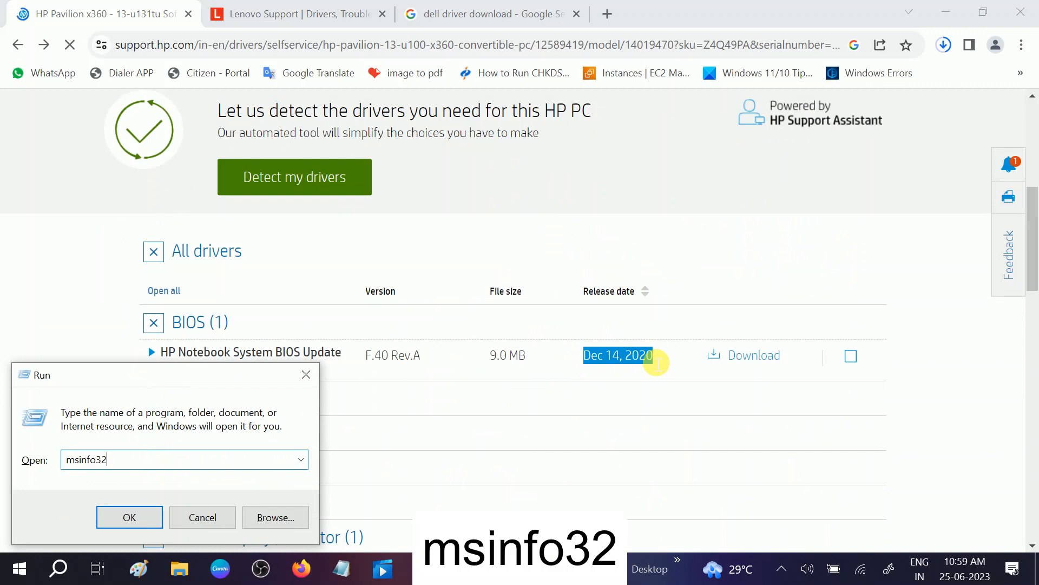
click(129, 518)
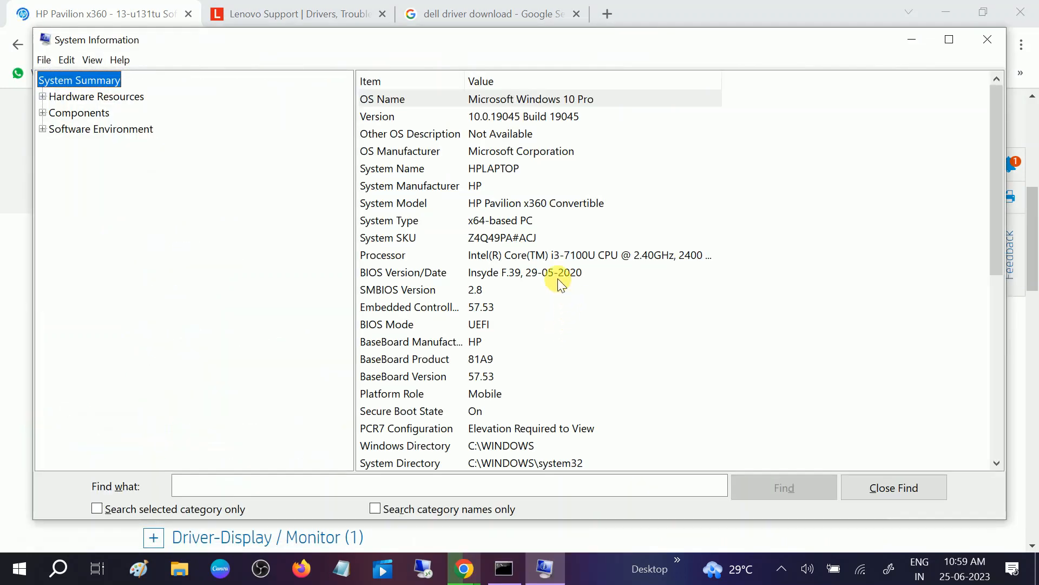
click(398, 289)
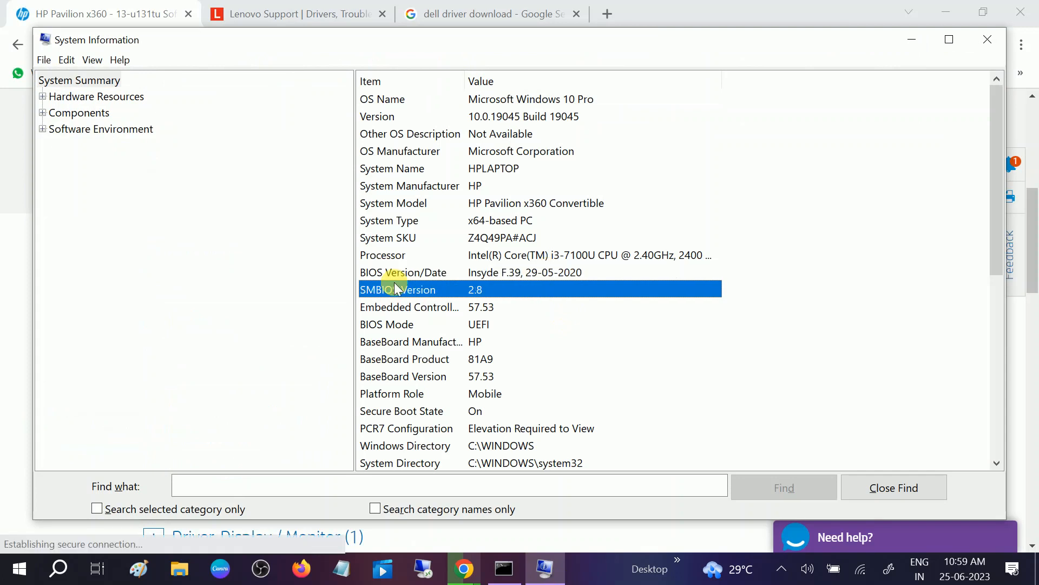
click(403, 271)
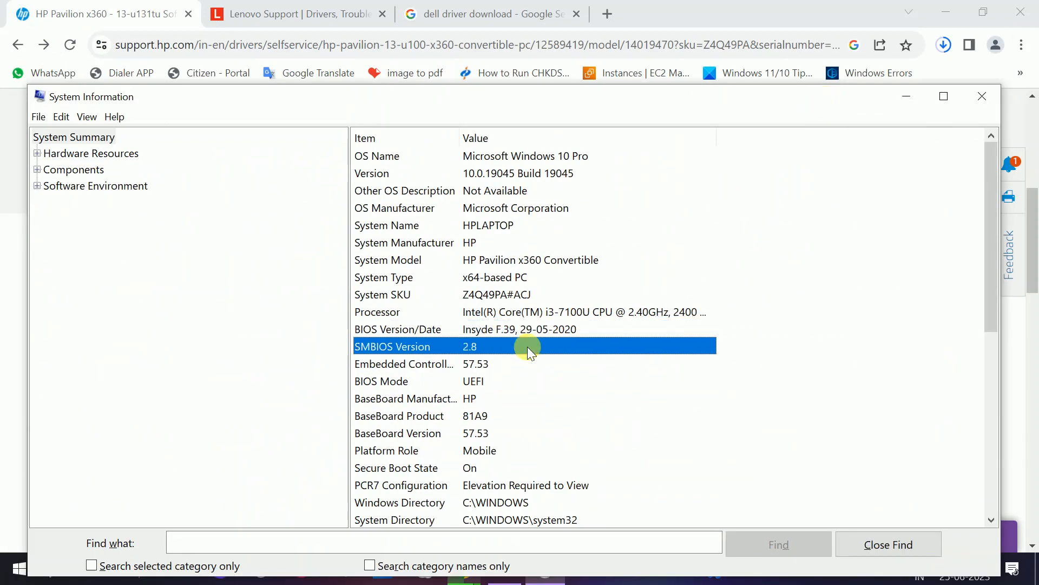
click(519, 329)
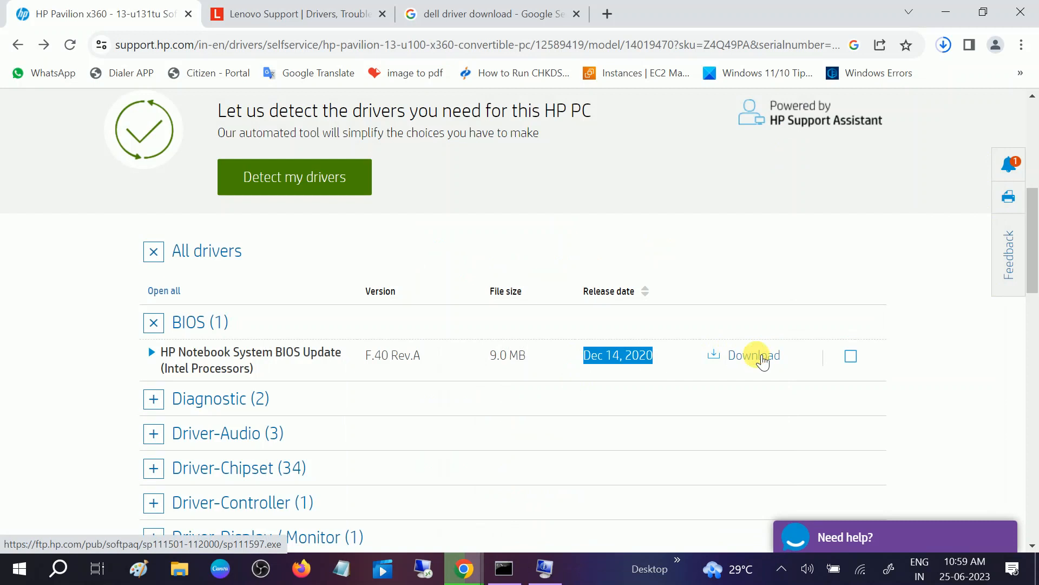
- Download the BIOS update sp111597.exe manually and show all downloads with both driver files
click(754, 356)
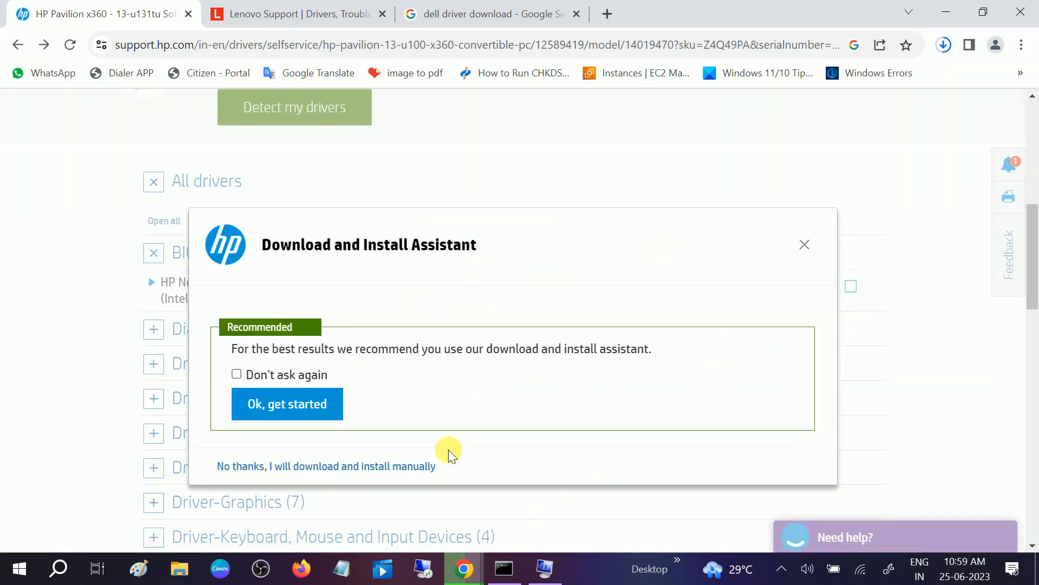
click(326, 466)
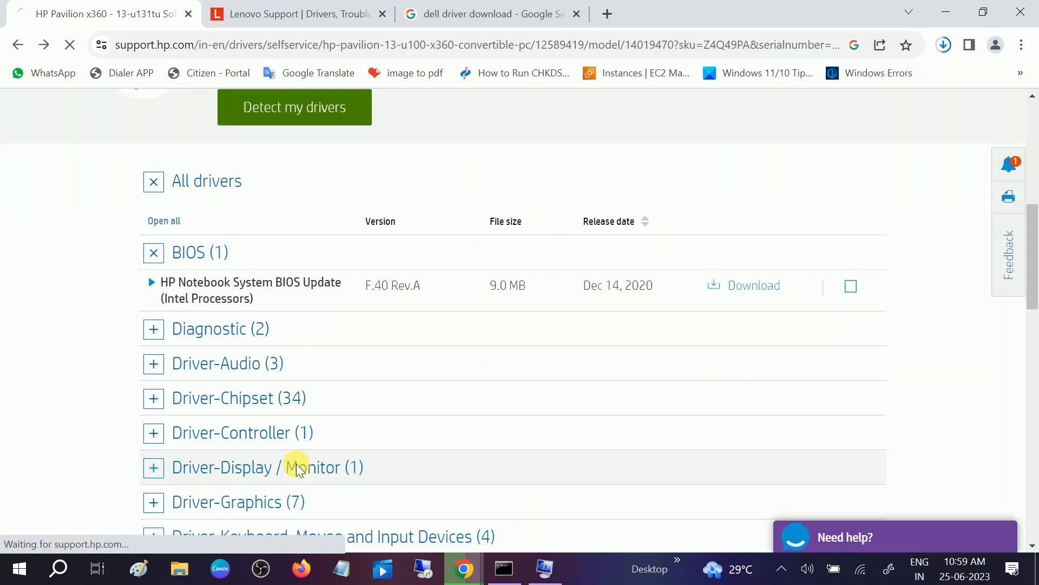
click(753, 285)
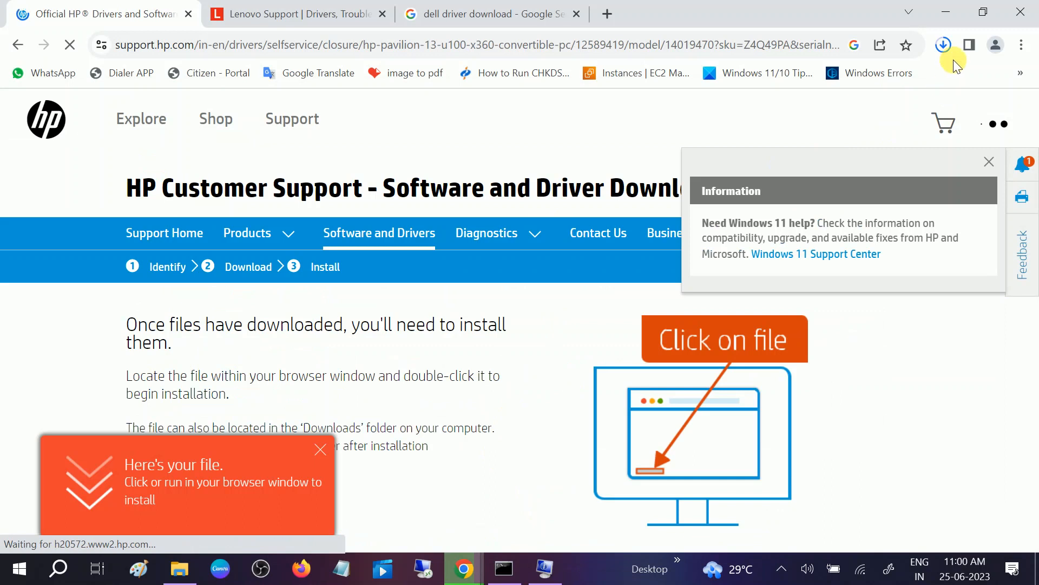
click(943, 44)
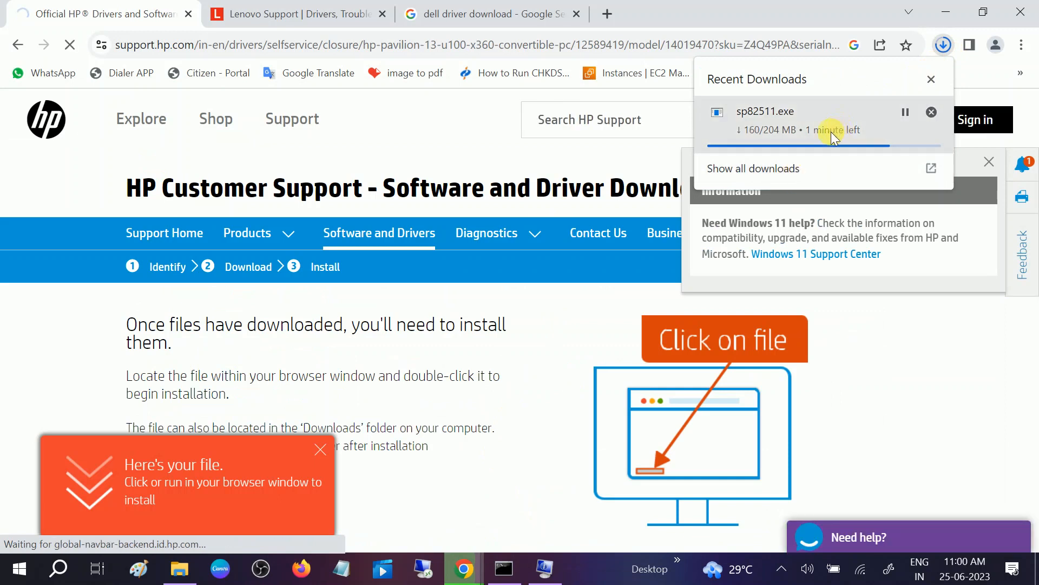
mouse_move(689, 167)
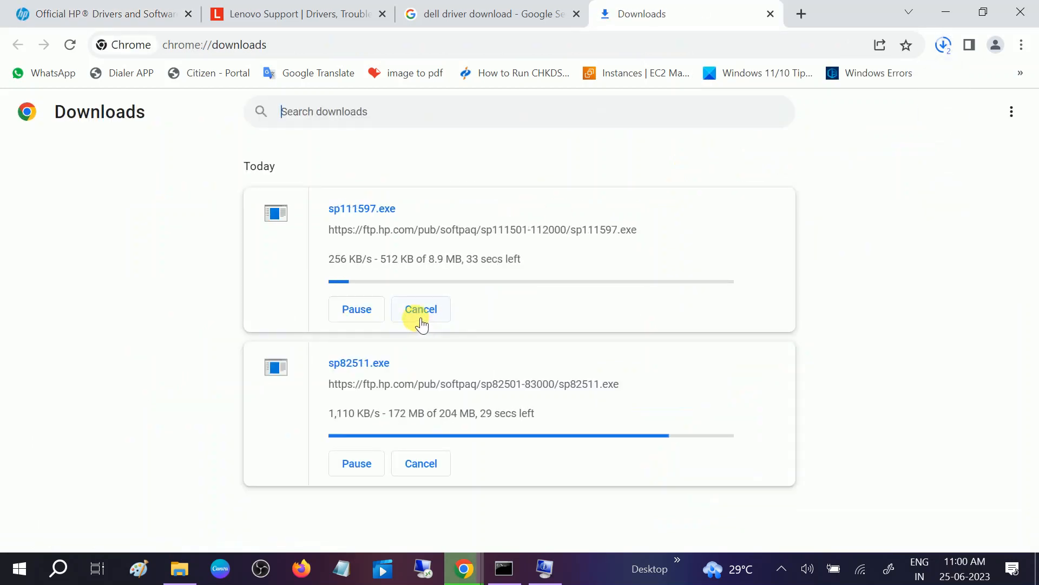
click(420, 308)
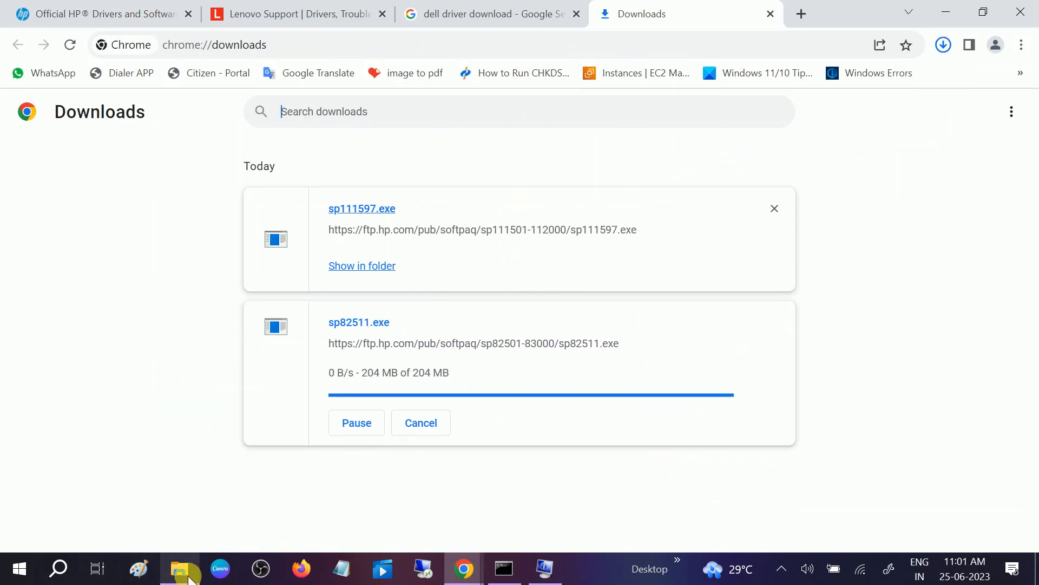
- Go to the Downloads folder in File Explorer and launch the sp82511.exe graphics driver package
click(178, 569)
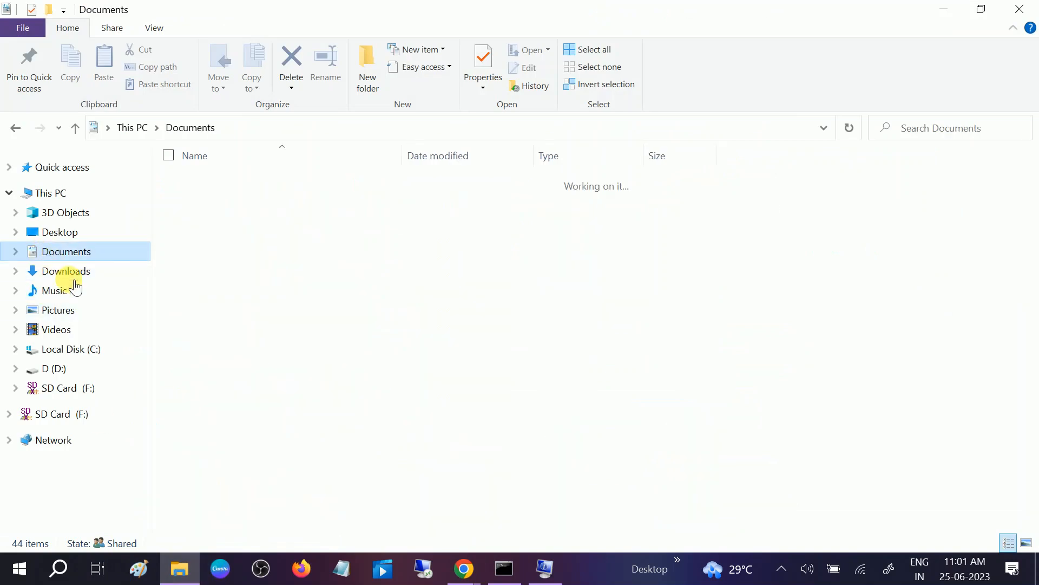
click(67, 270)
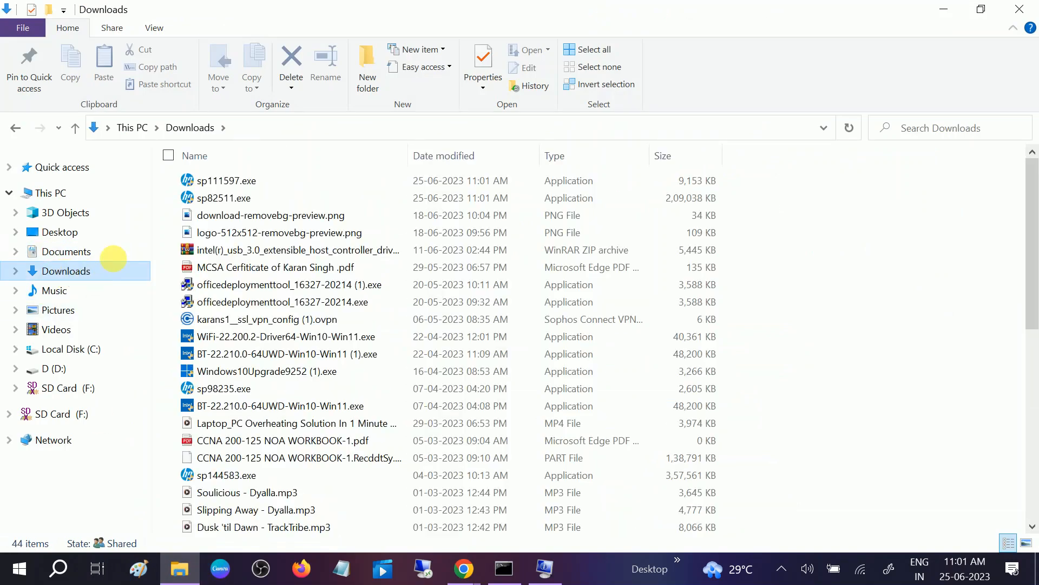
mouse_move(223, 197)
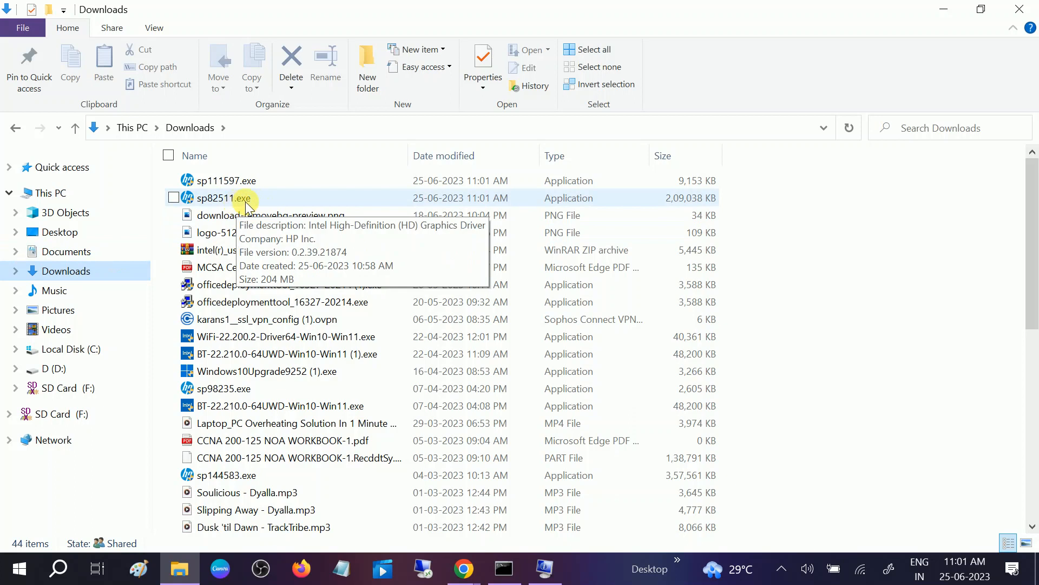
click(223, 197)
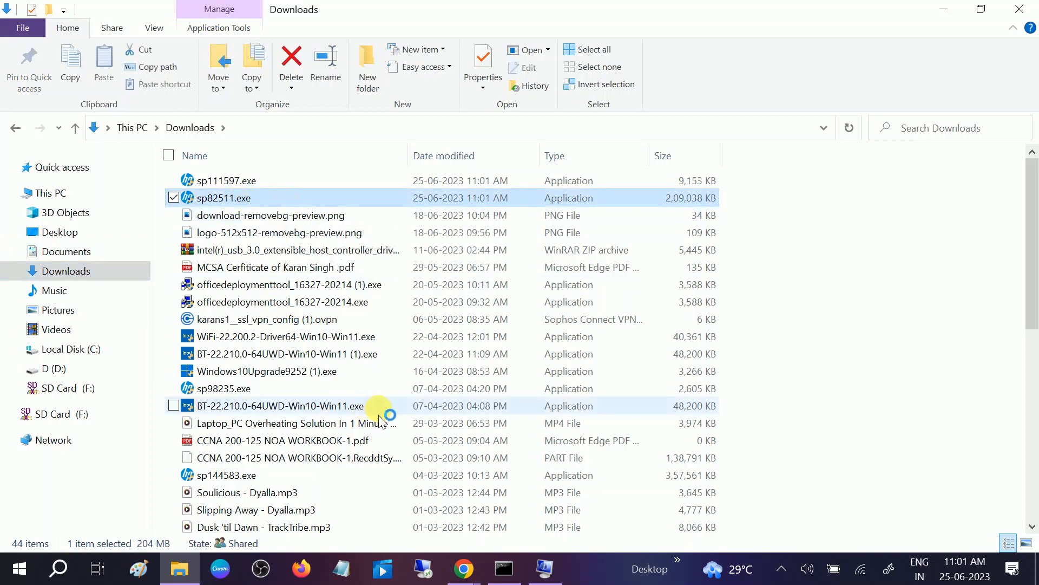
mouse_move(418, 412)
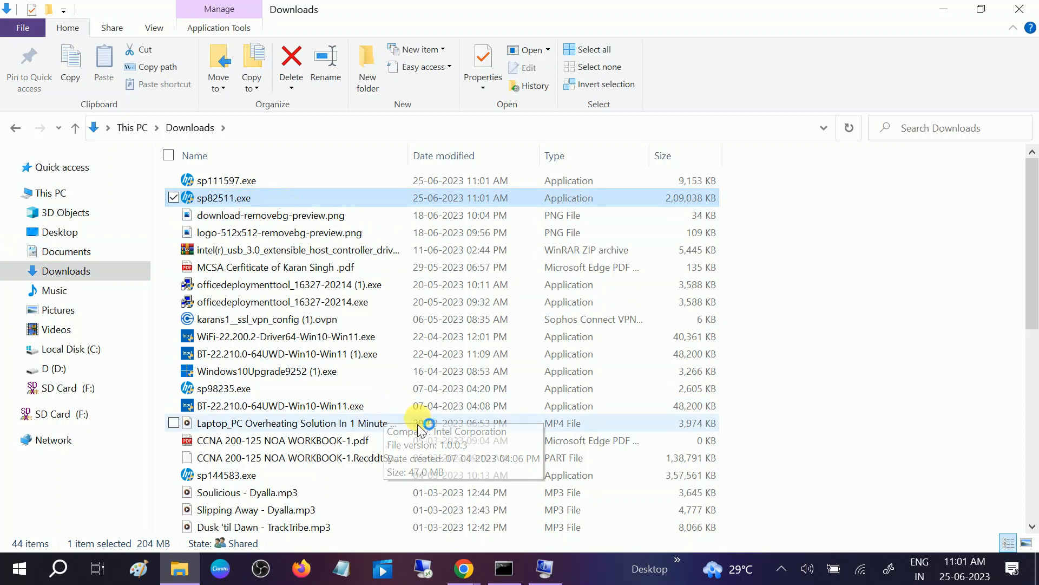
mouse_move(419, 428)
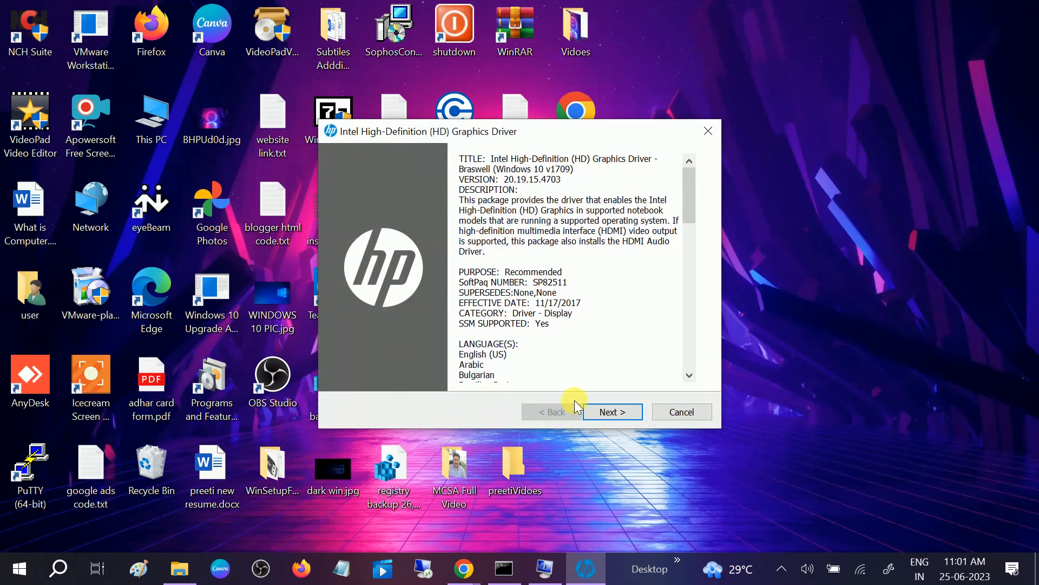
- Accept the Softpaq license agreement and begin extracting the Intel HD Graphics Driver files
click(611, 412)
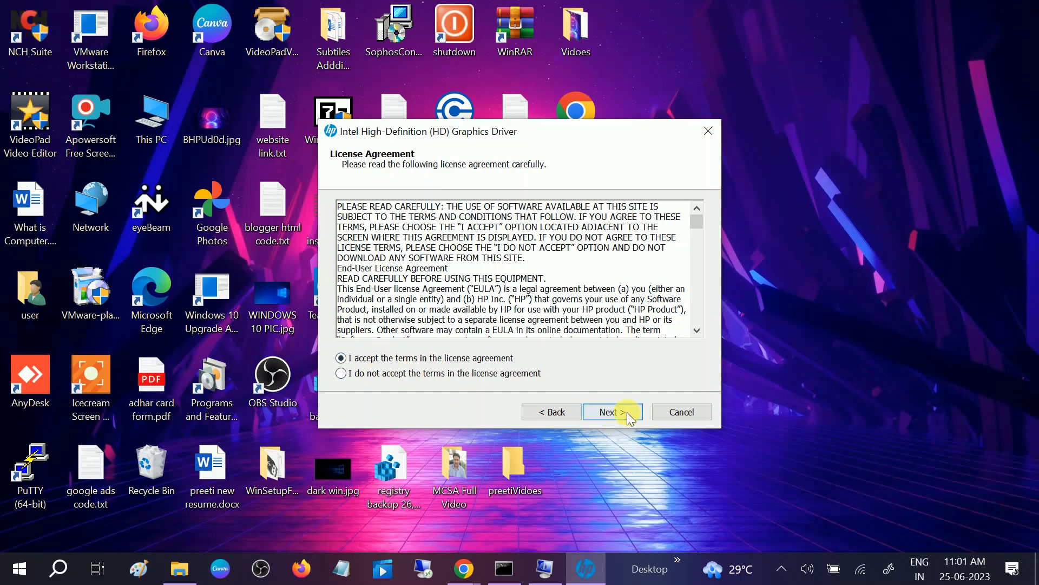
click(608, 412)
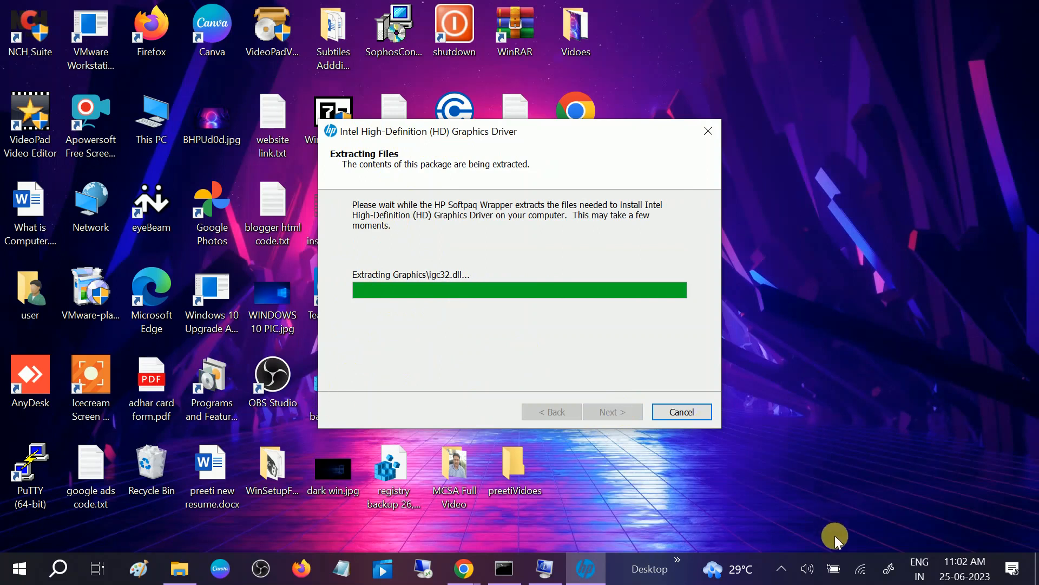
mouse_move(835, 568)
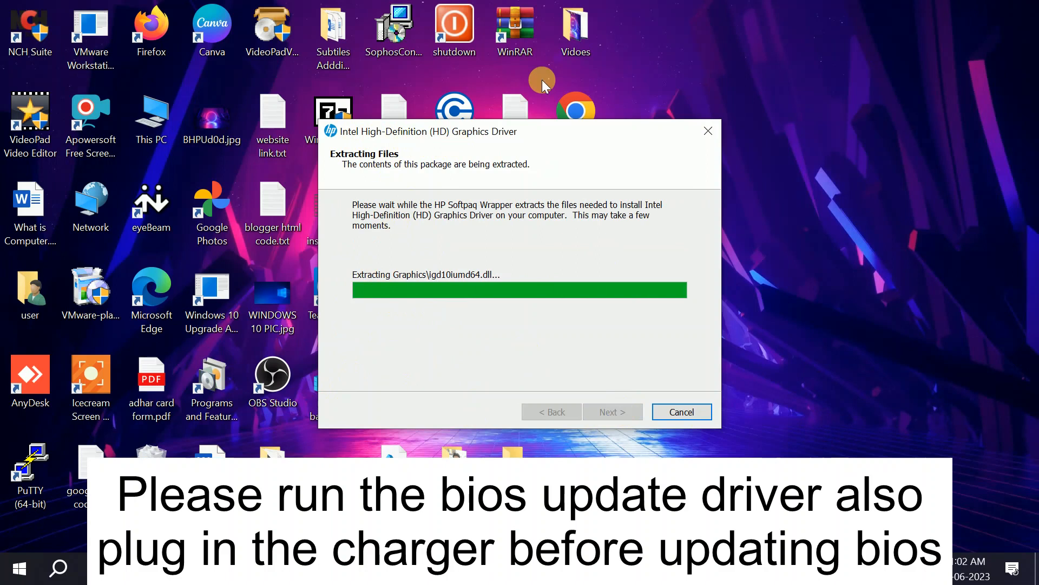
mouse_move(497, 443)
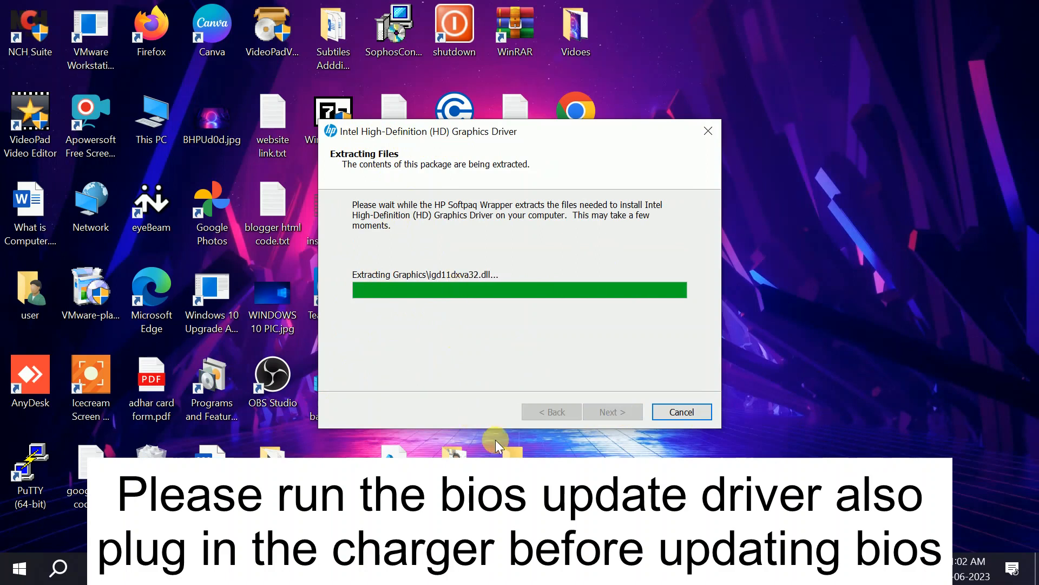